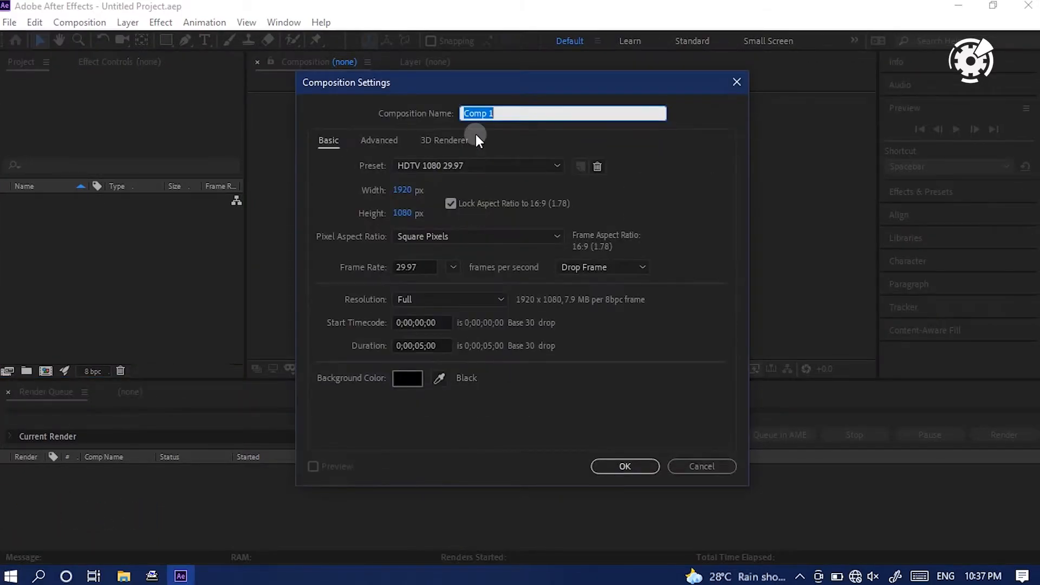
Step: Name the composition Neon Logo Reveal with the HDTV 1080 29.97 preset and confirm
type("Neon Logo Reve")
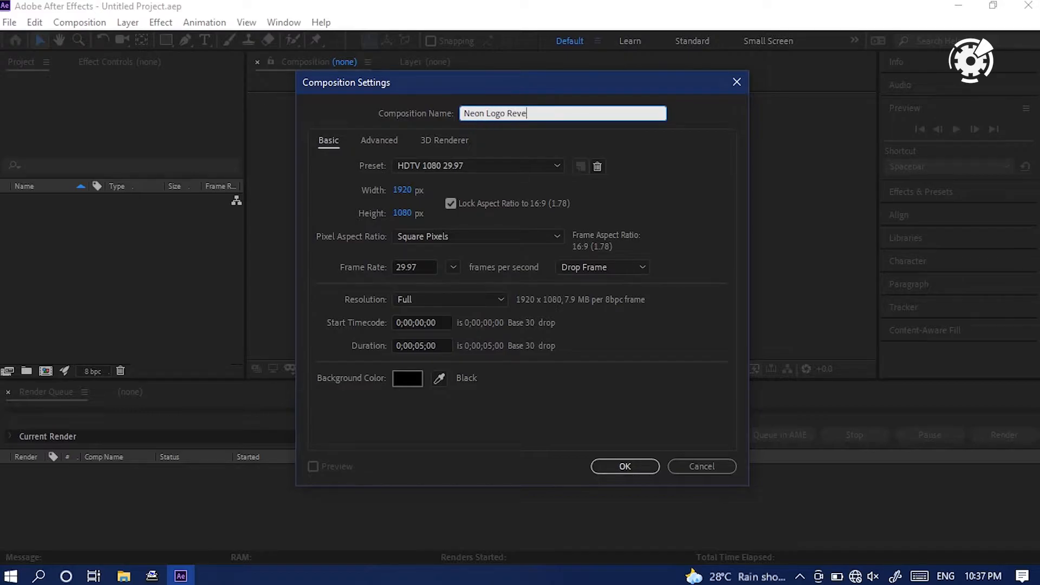
type("al")
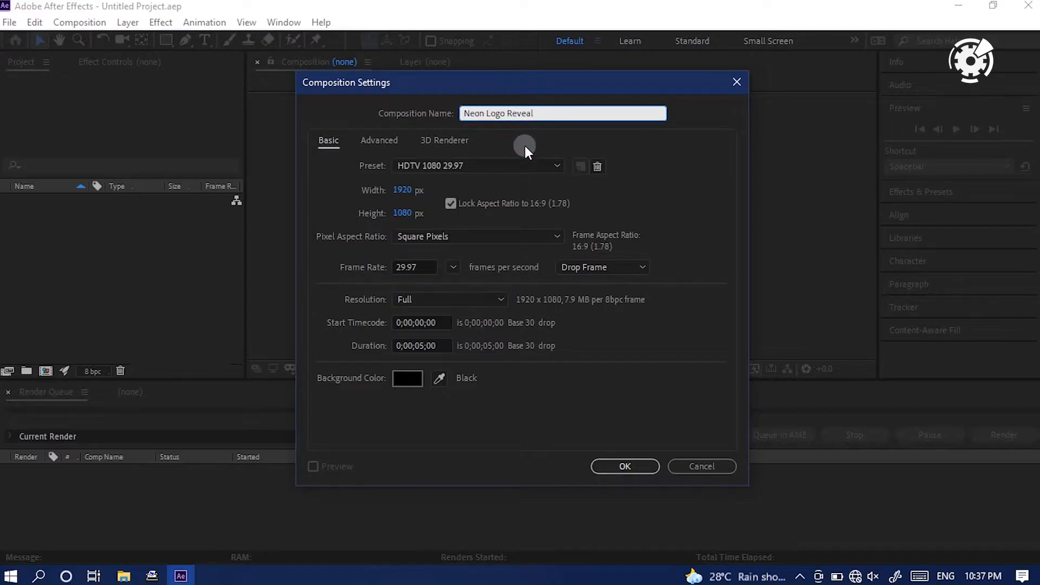
left_click(477, 165)
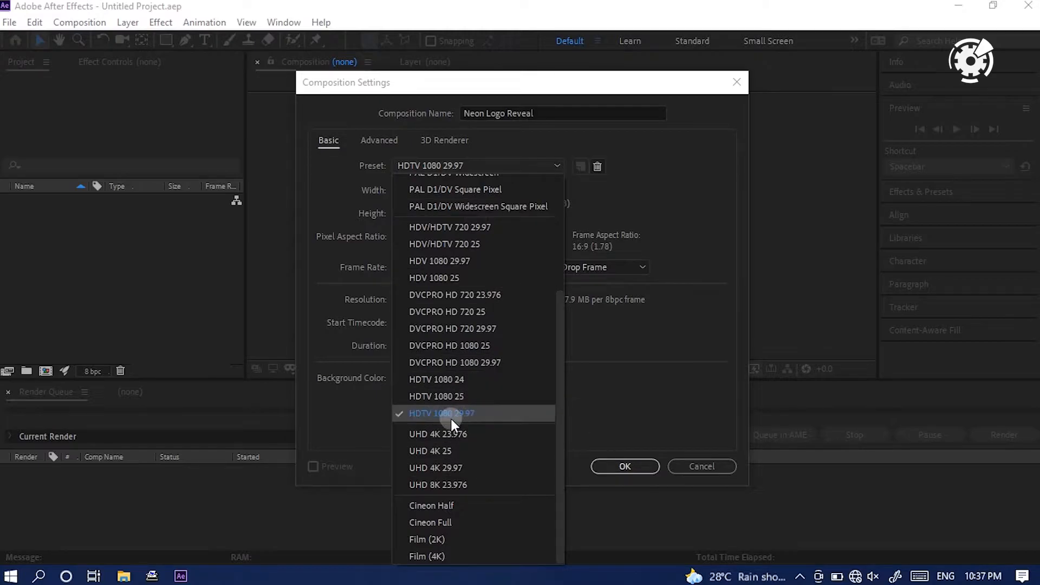
left_click(441, 413)
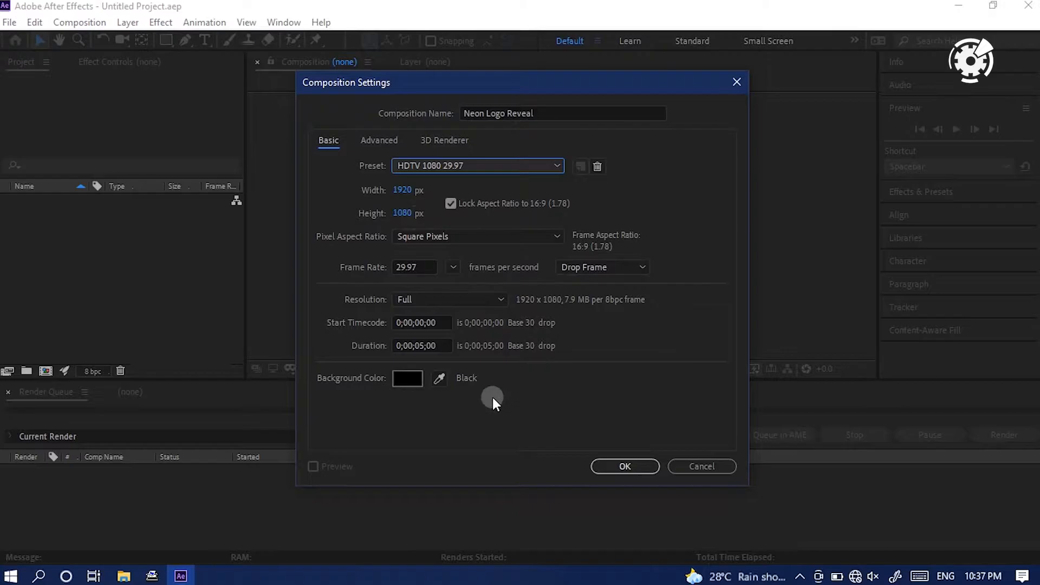
mouse_move(510, 444)
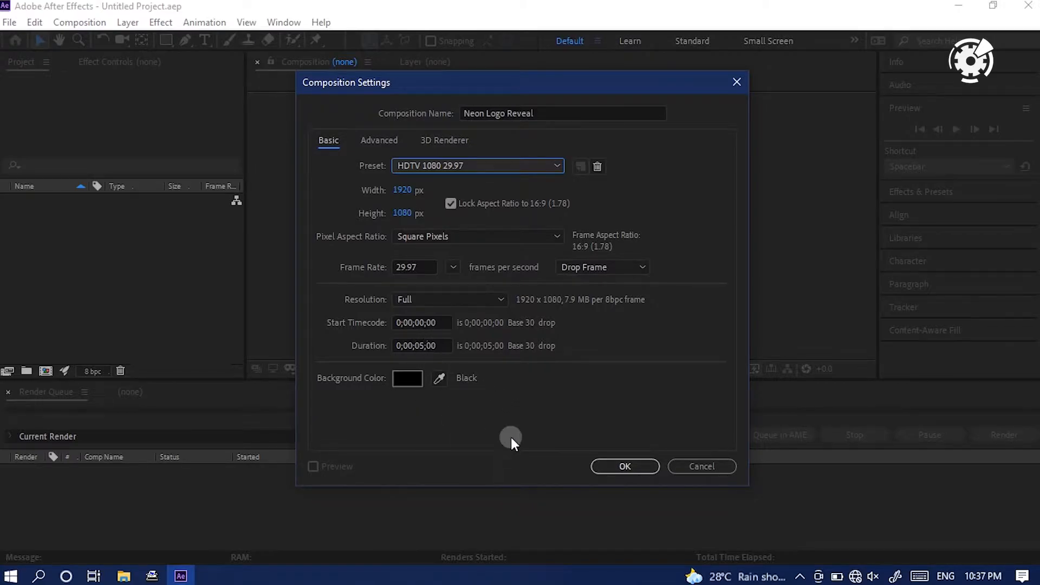
left_click(624, 465)
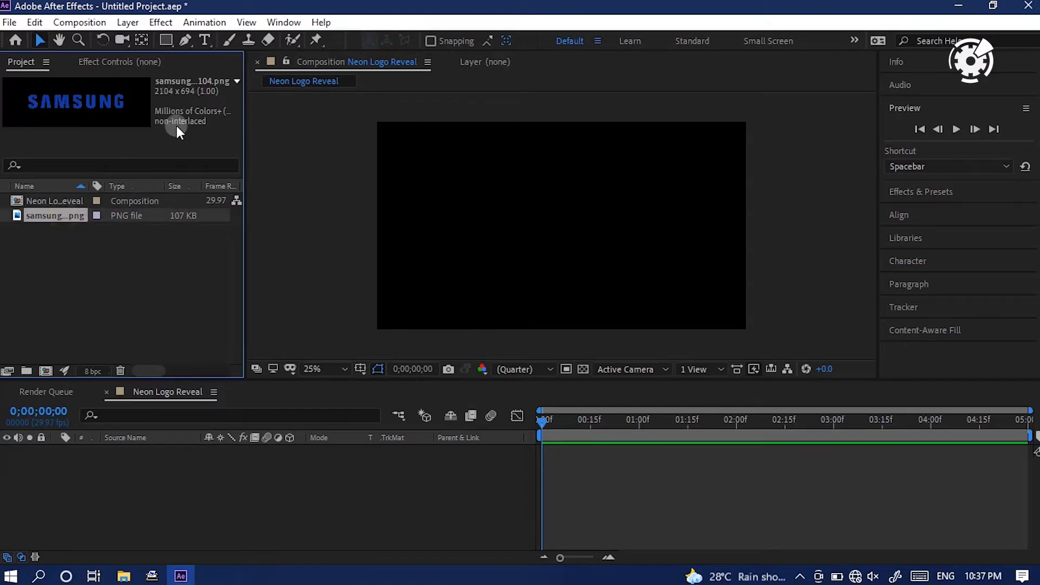
mouse_move(185, 119)
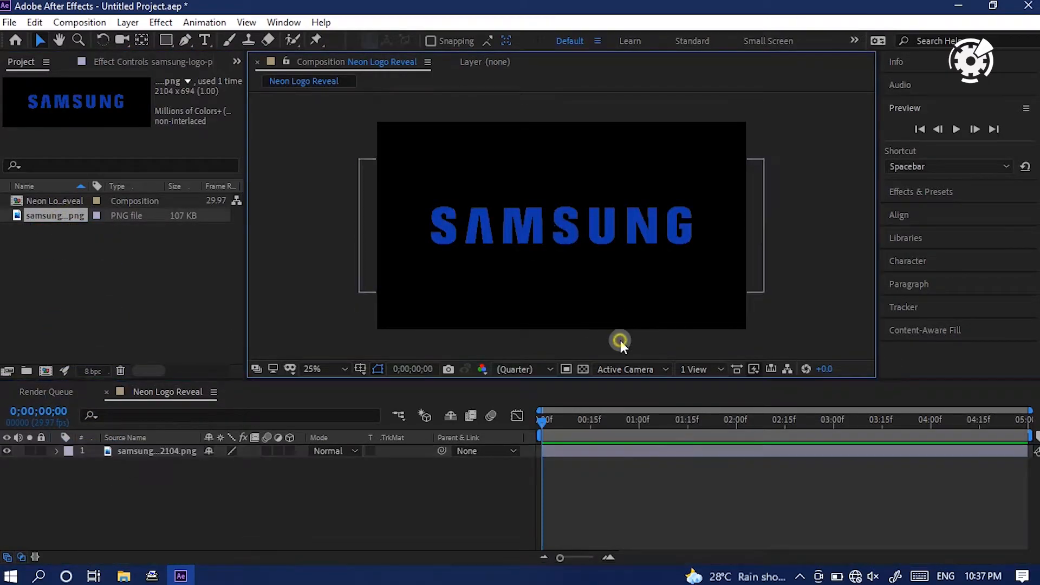
Step: Add a new black solid layer named Light above the SAMSUNG logo layer
left_click(157, 451)
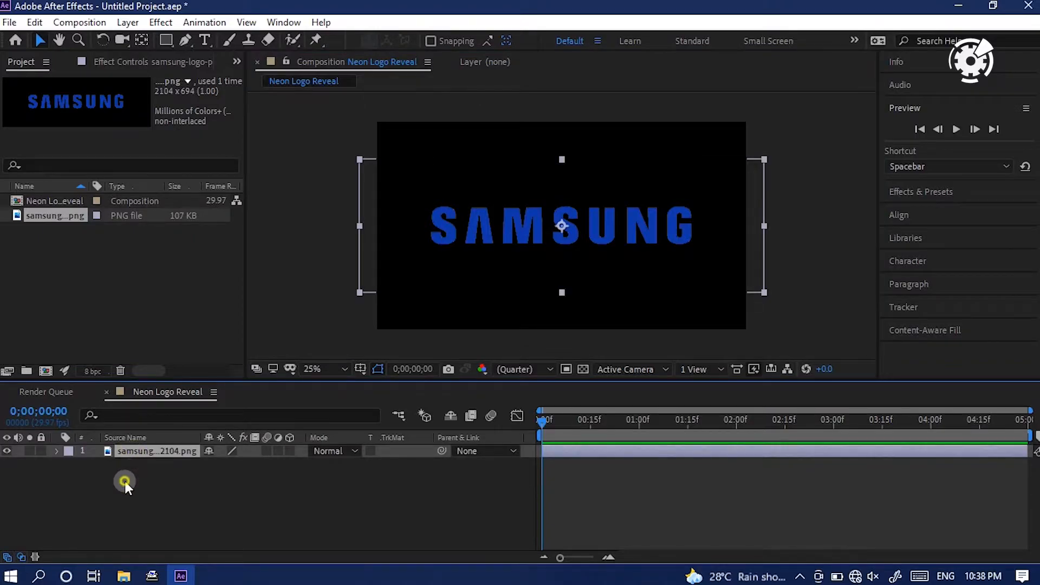
right_click(125, 481)
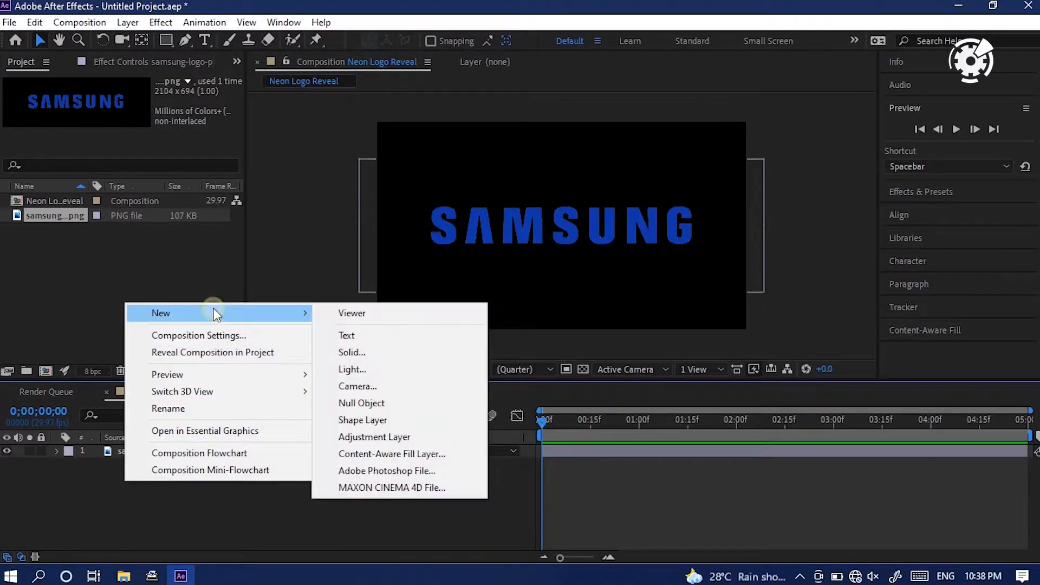
left_click(351, 352)
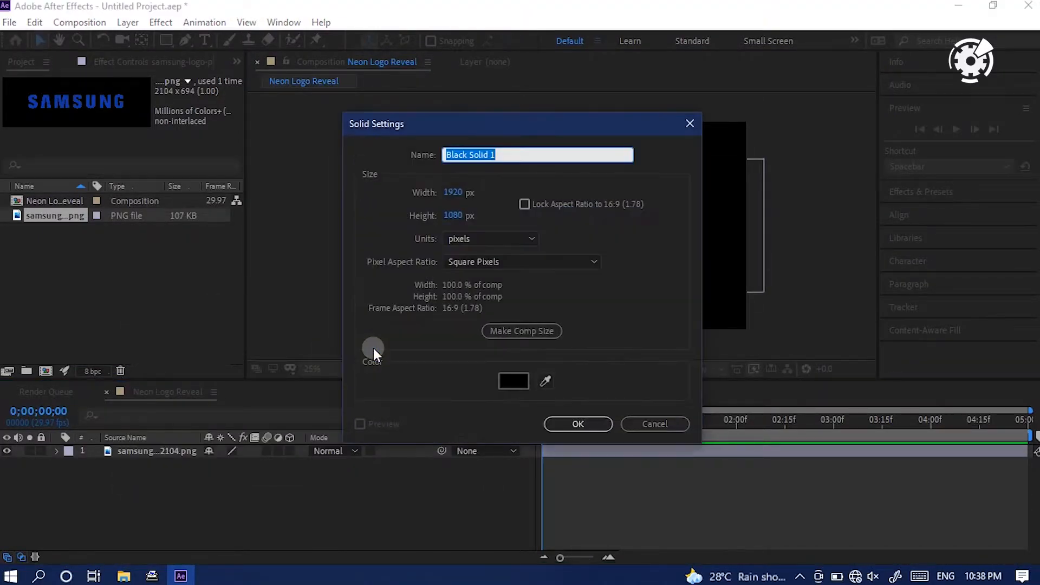
type("Light")
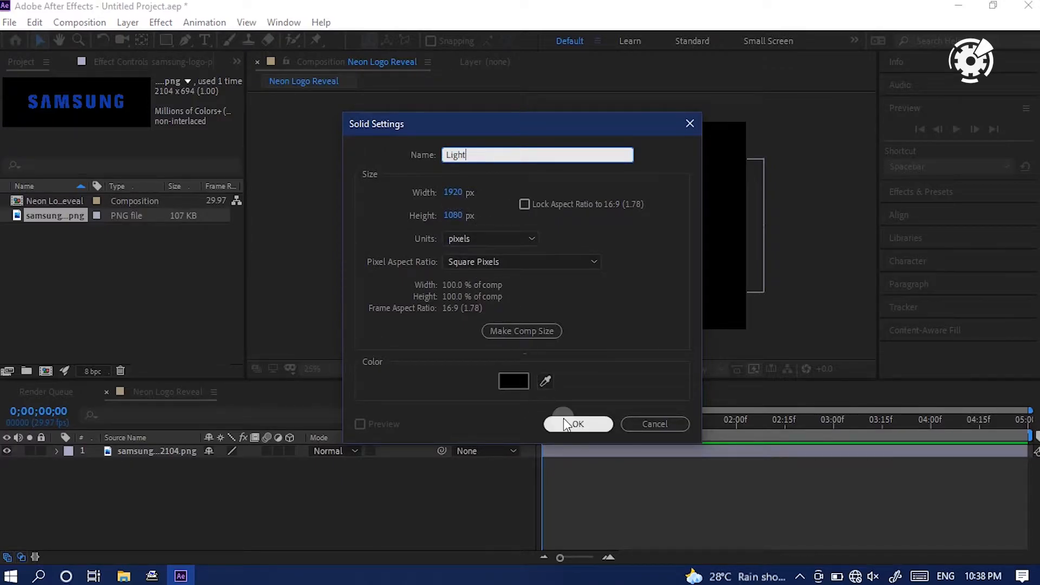
left_click(577, 423)
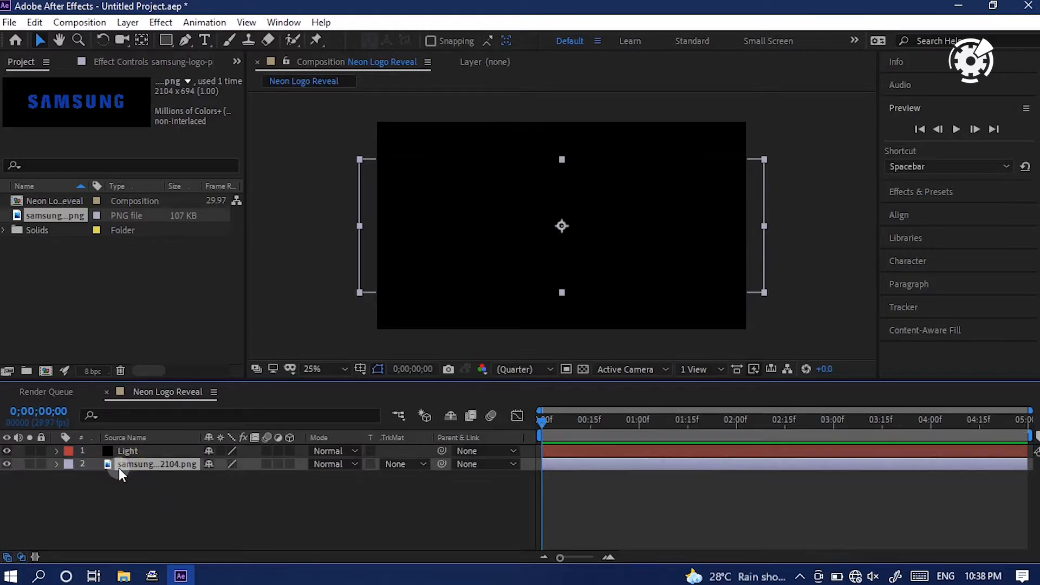
Step: Auto-trace the logo layer into masks applied to a new layer
left_click(128, 21)
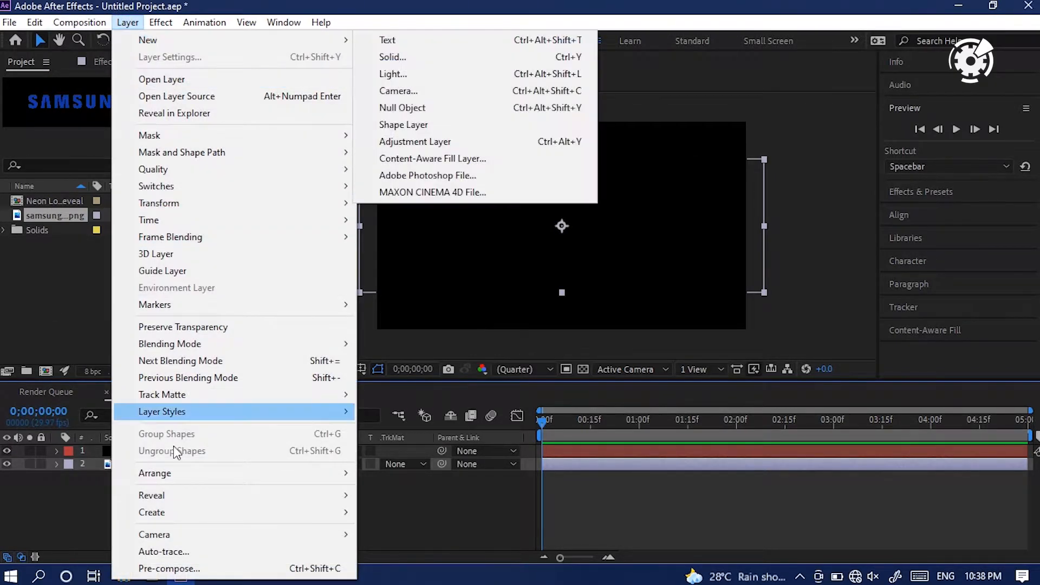
mouse_move(188, 551)
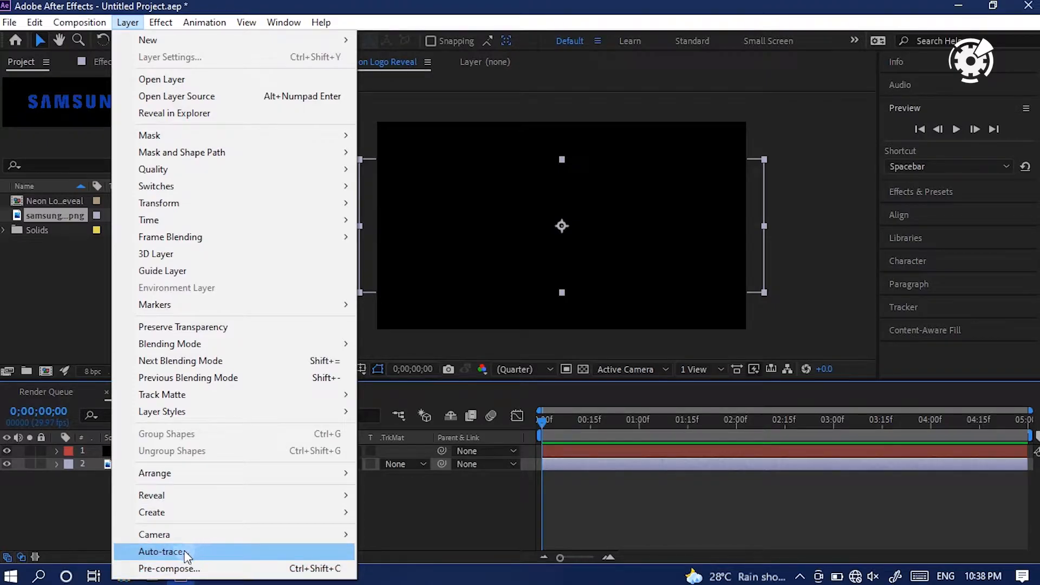
left_click(161, 551)
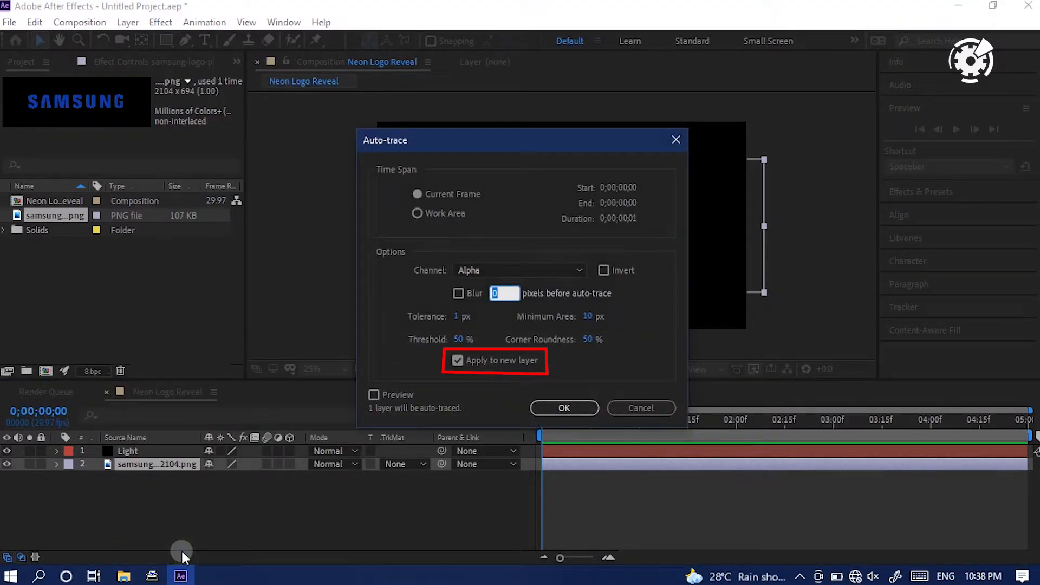
left_click(563, 407)
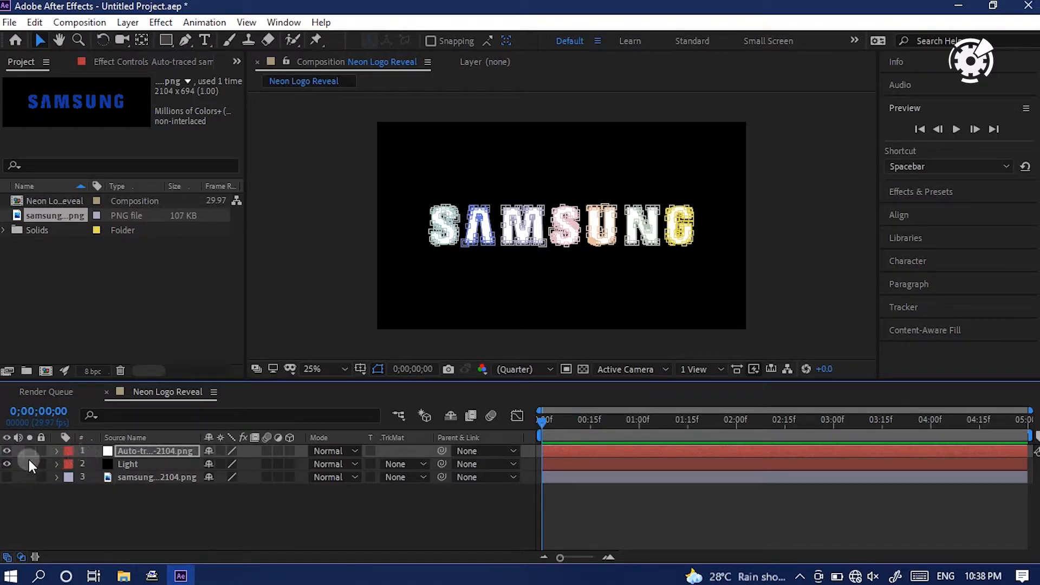
Step: Copy all the auto-traced letter masks and paste them onto the Light solid
left_click(56, 450)
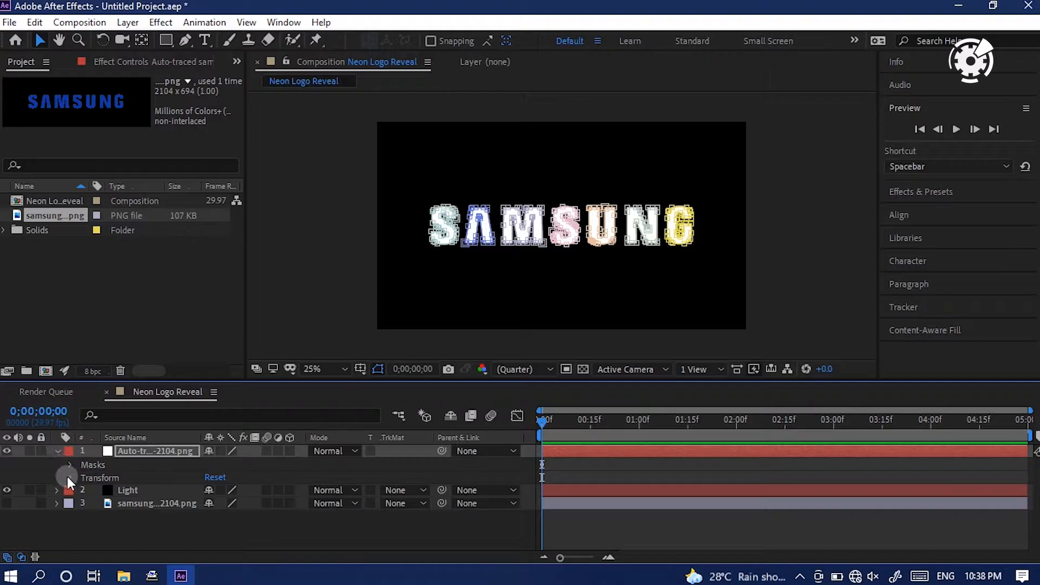
left_click(69, 465)
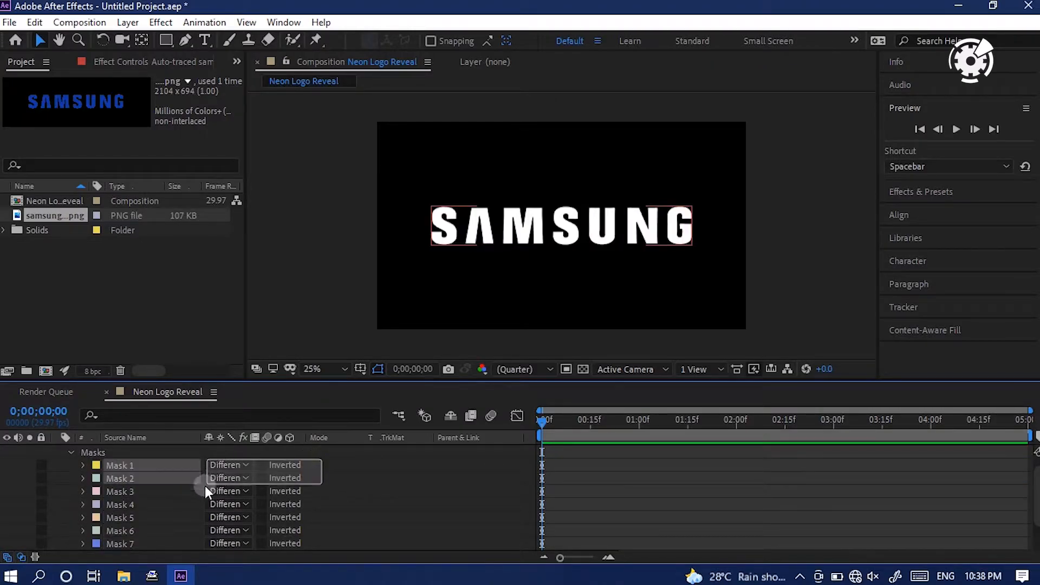
scroll("down", 3)
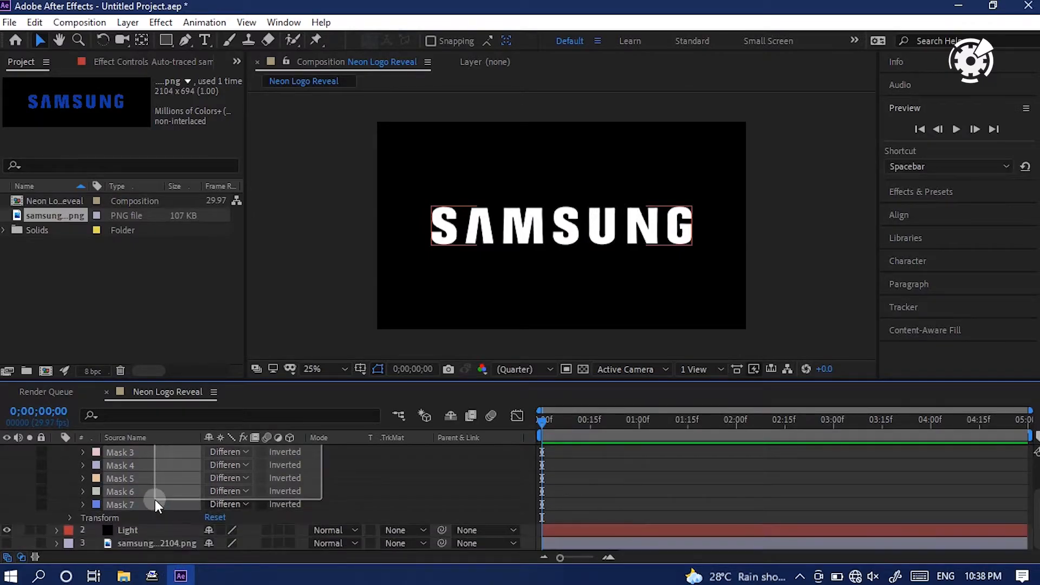
left_click(33, 22)
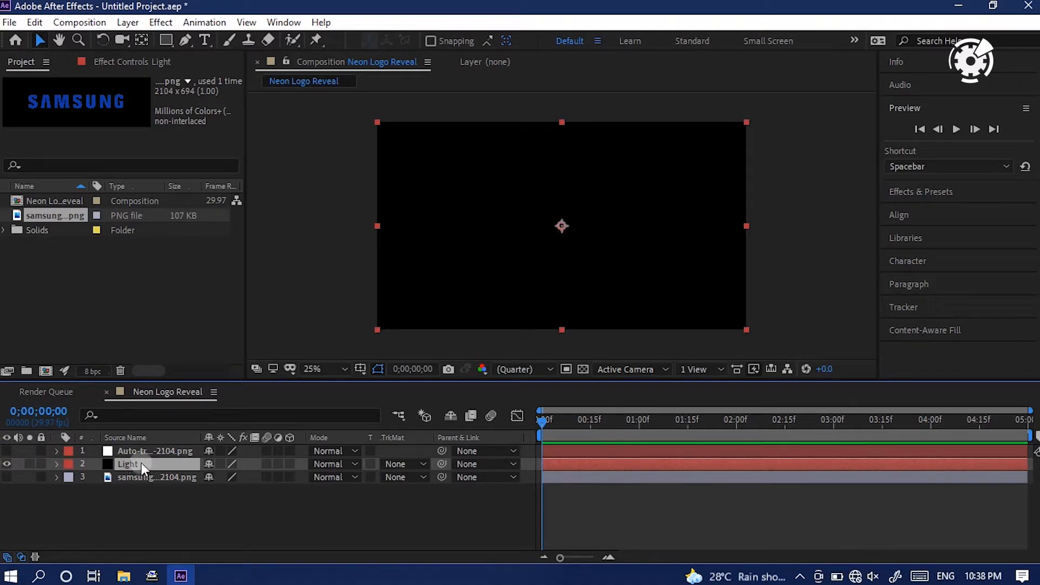
left_click(34, 21)
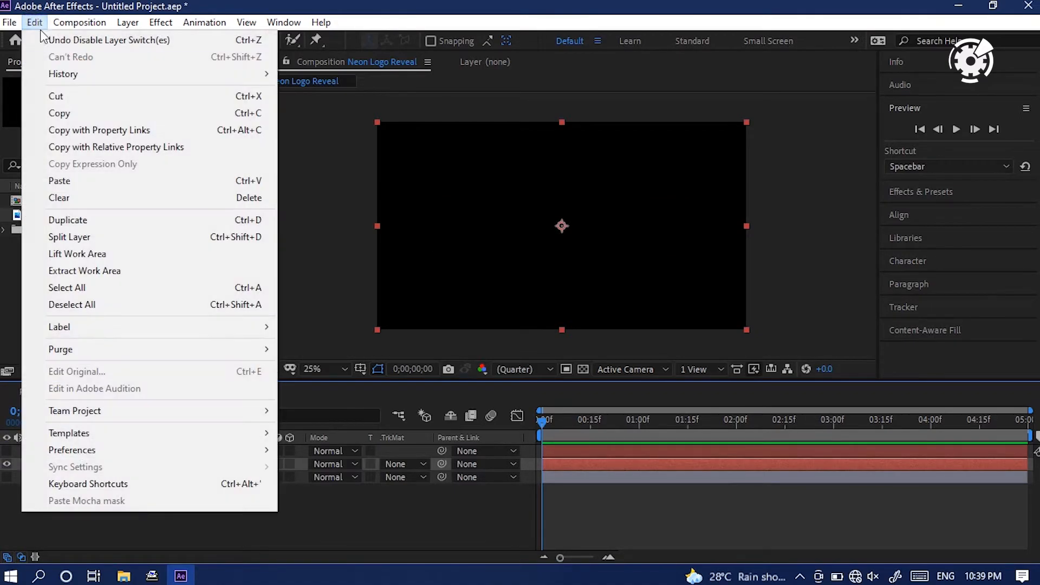
mouse_move(63, 188)
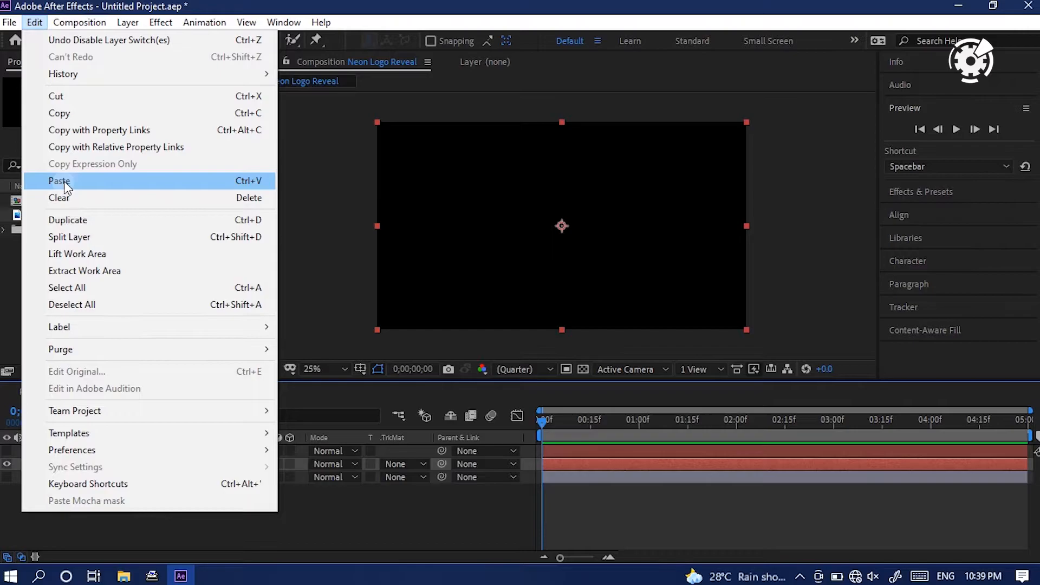
left_click(59, 181)
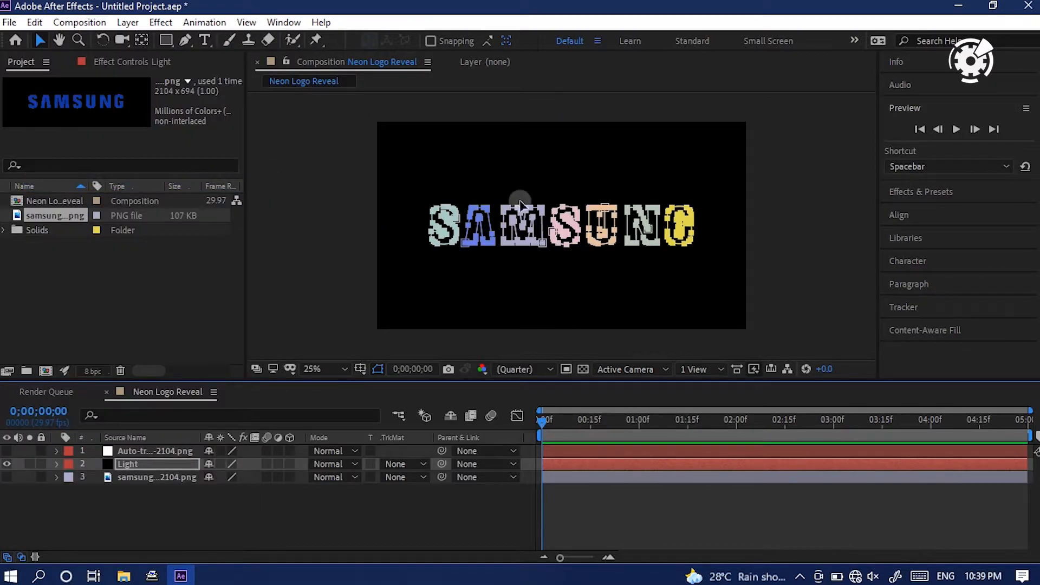
mouse_move(136, 471)
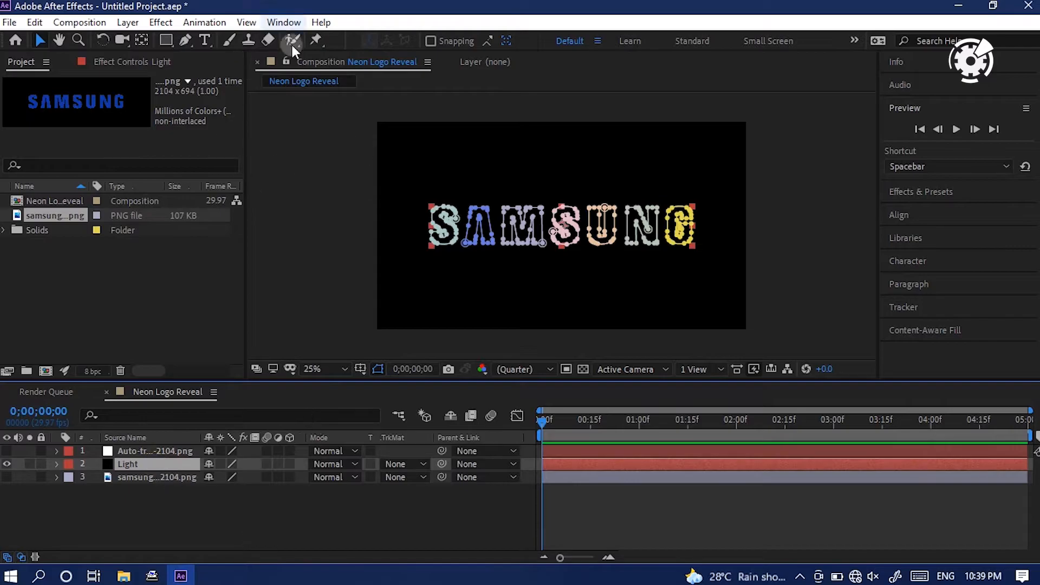
Step: Apply Video Copilot's Saber effect to the Light layer
left_click(205, 22)
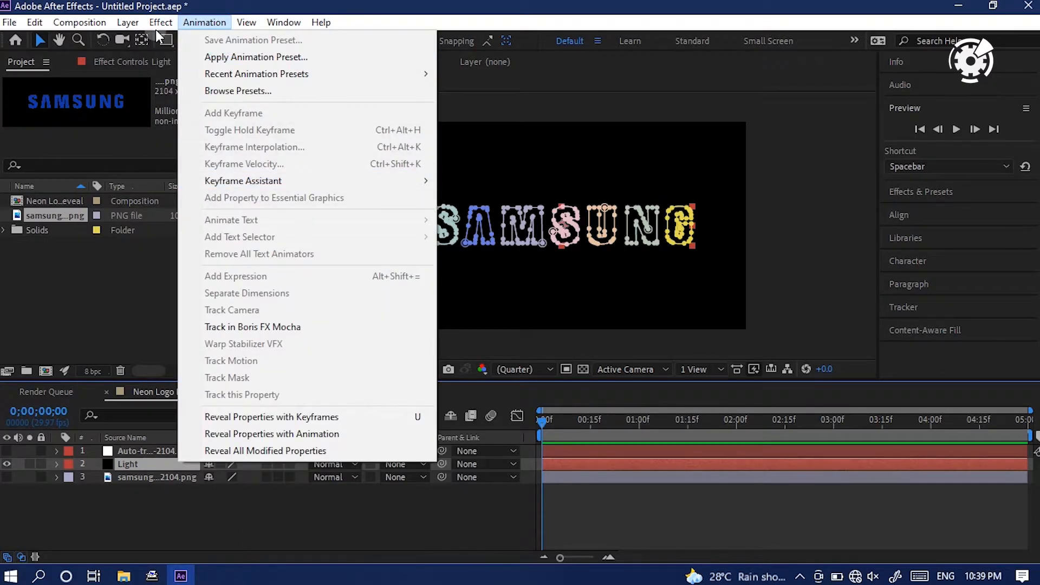
left_click(161, 22)
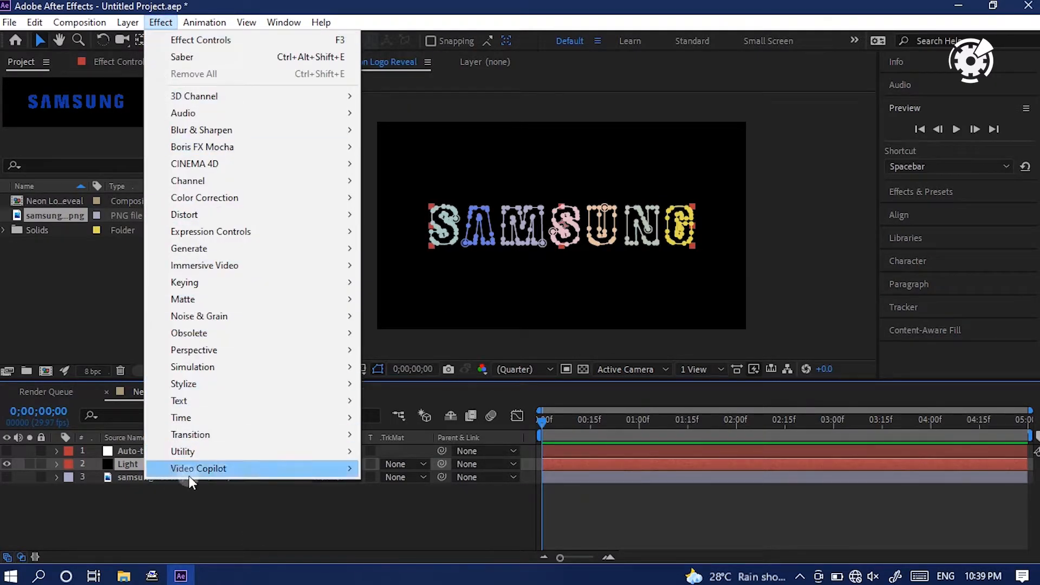
mouse_move(197, 468)
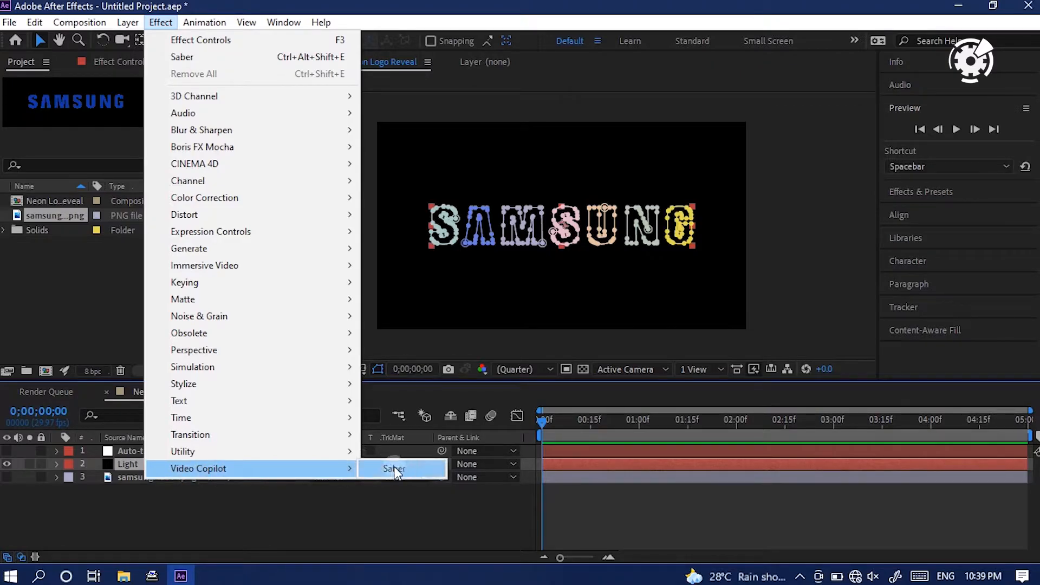
left_click(394, 468)
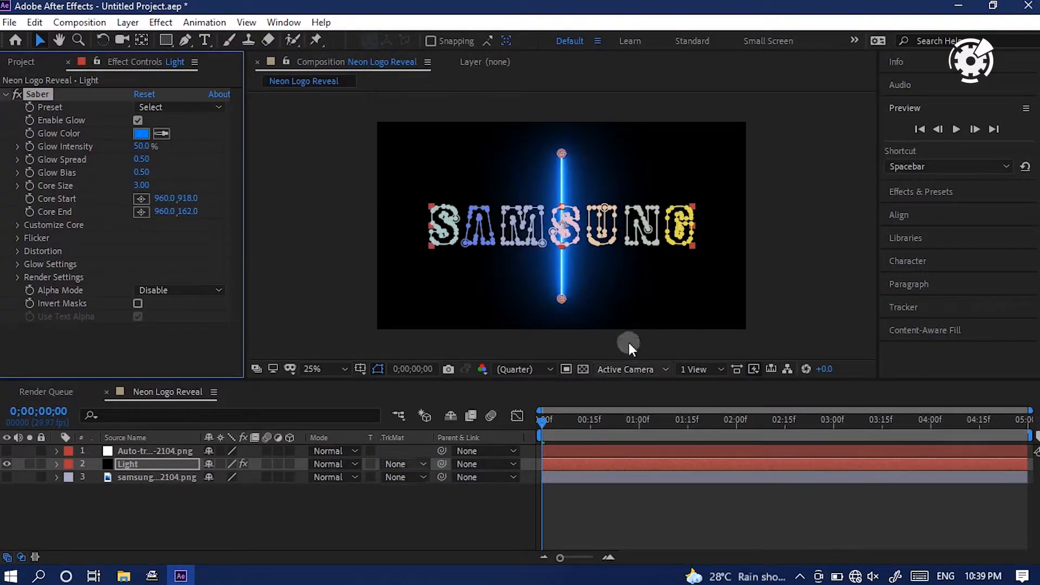
mouse_move(278, 196)
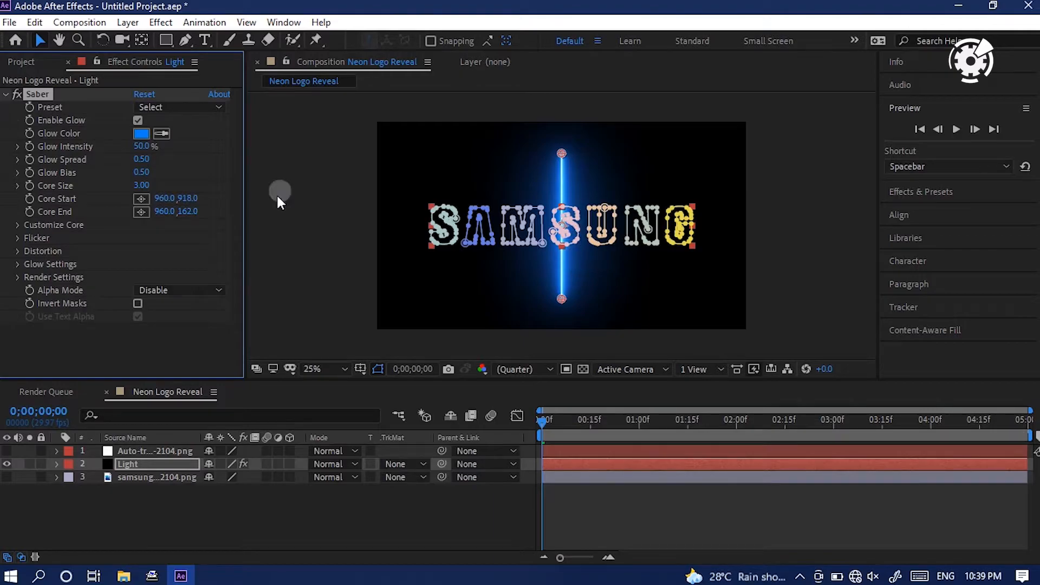
mouse_move(23, 286)
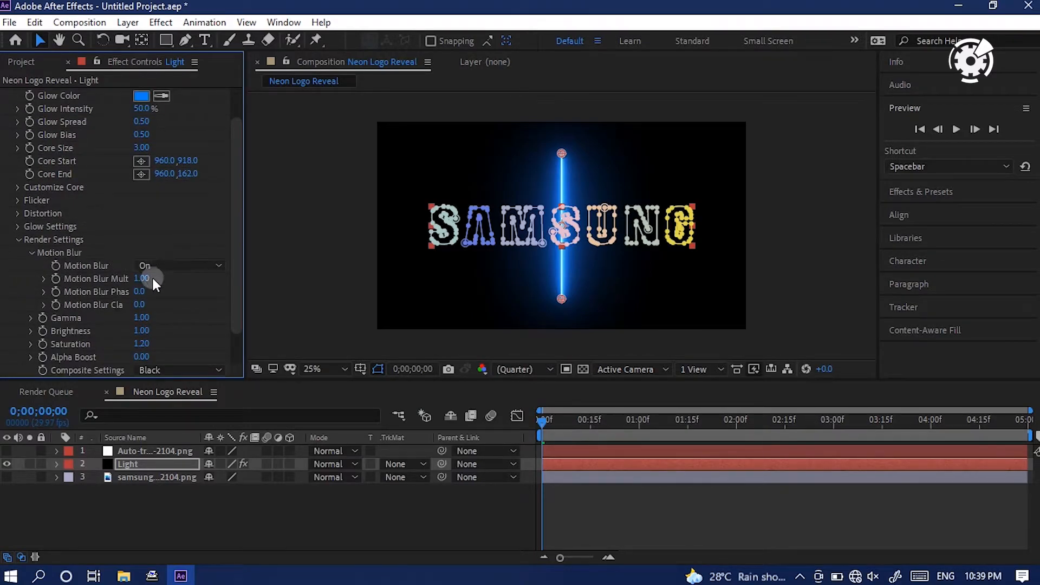
Step: Change the Saber composite mode, set Core Type to Layer Masks and glow intensity to 50%
left_click(179, 335)
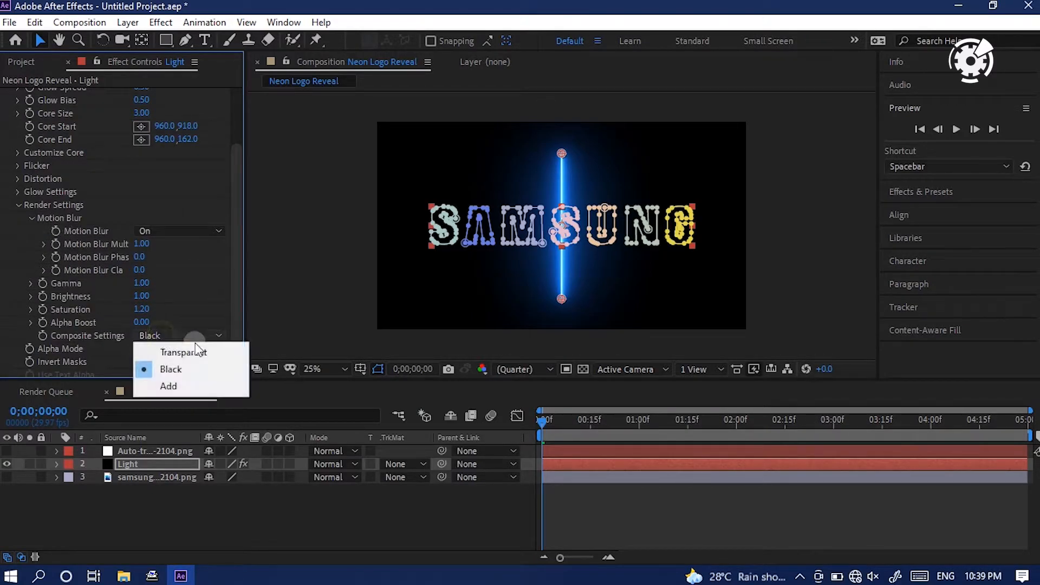
left_click(184, 351)
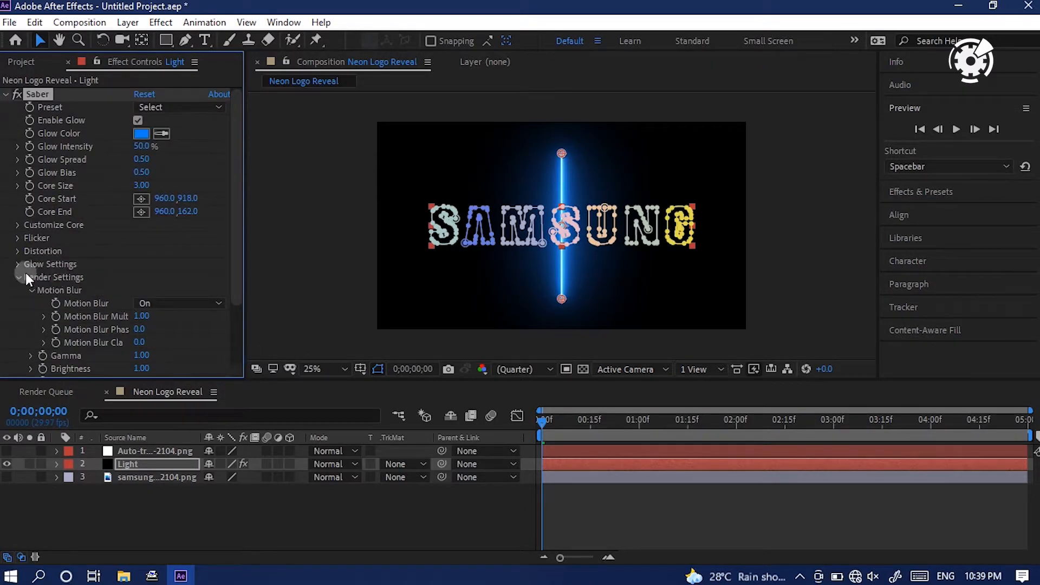
left_click(18, 277)
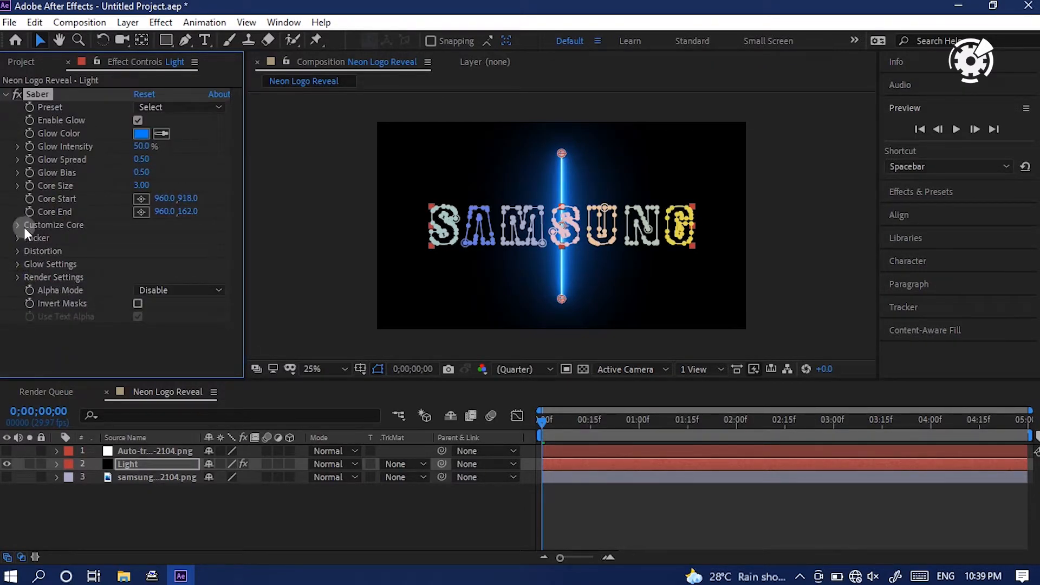
left_click(19, 226)
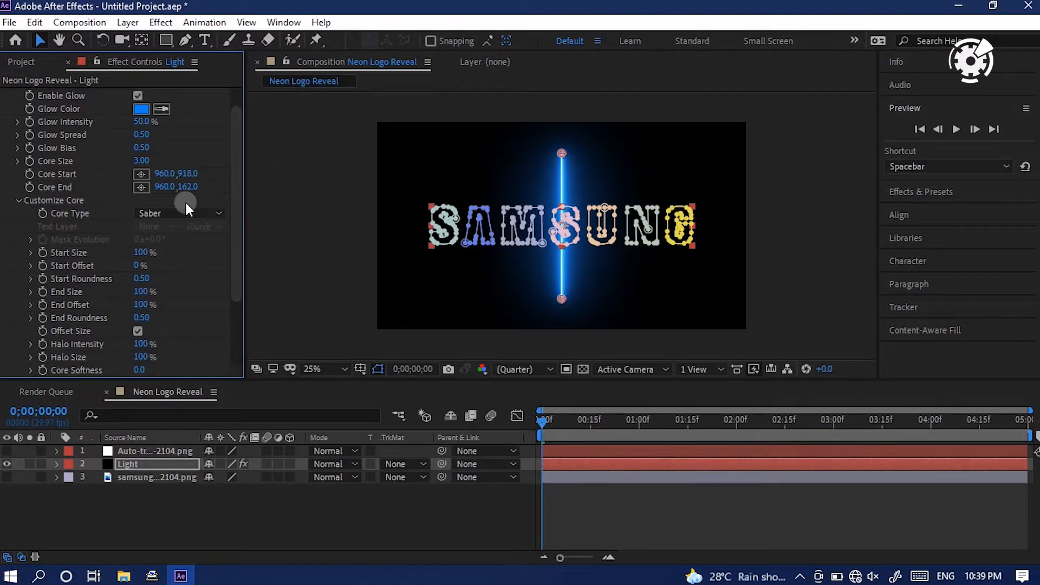
left_click(179, 213)
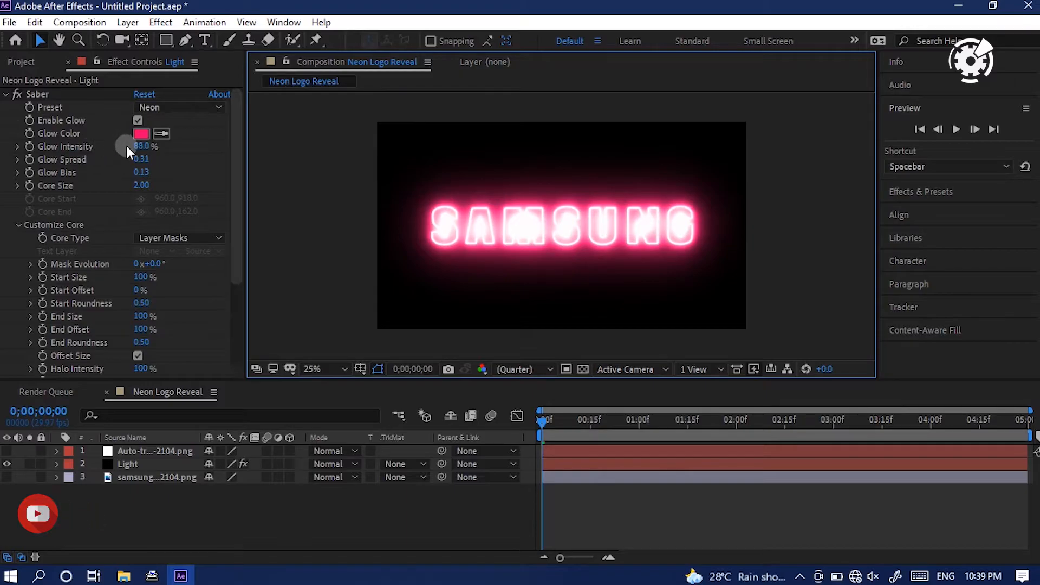
left_click(143, 146)
type("50")
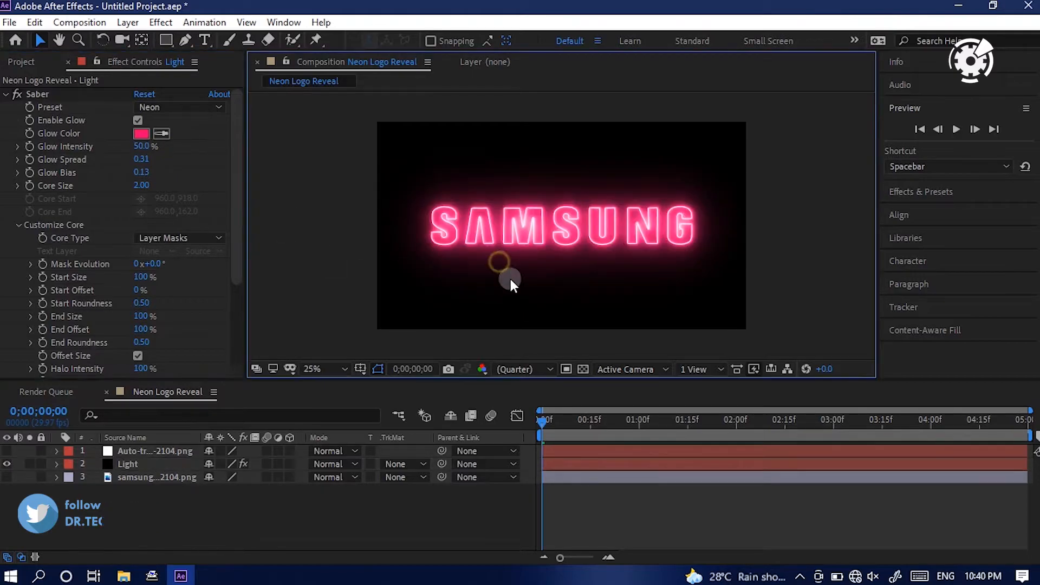
Step: Set the Saber glow colour to blue 0E668B and raise Glow Spread to 0.53
left_click(141, 133)
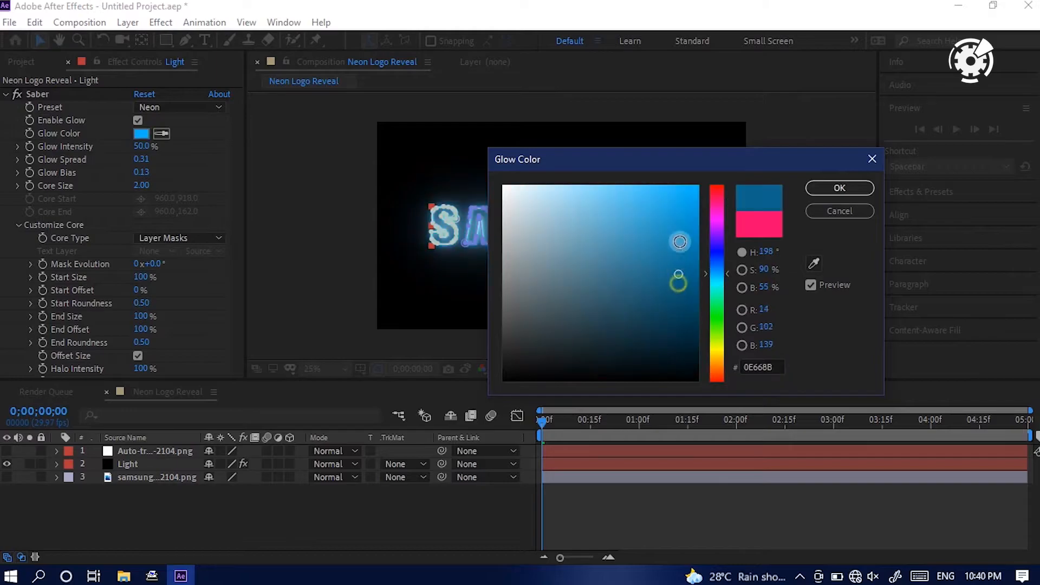
left_click(838, 188)
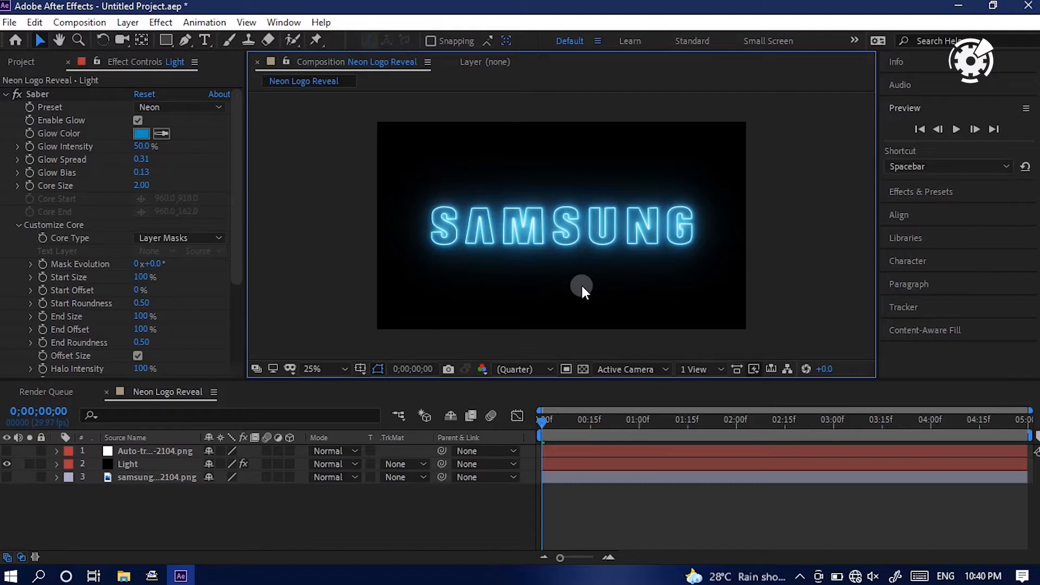
mouse_move(163, 159)
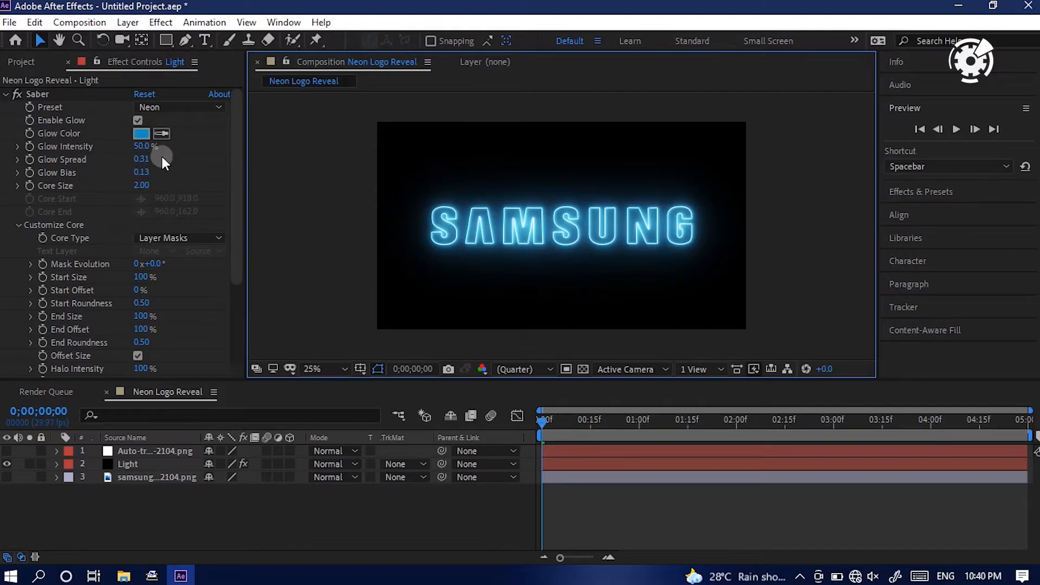
left_click_drag(141, 158, 141, 182)
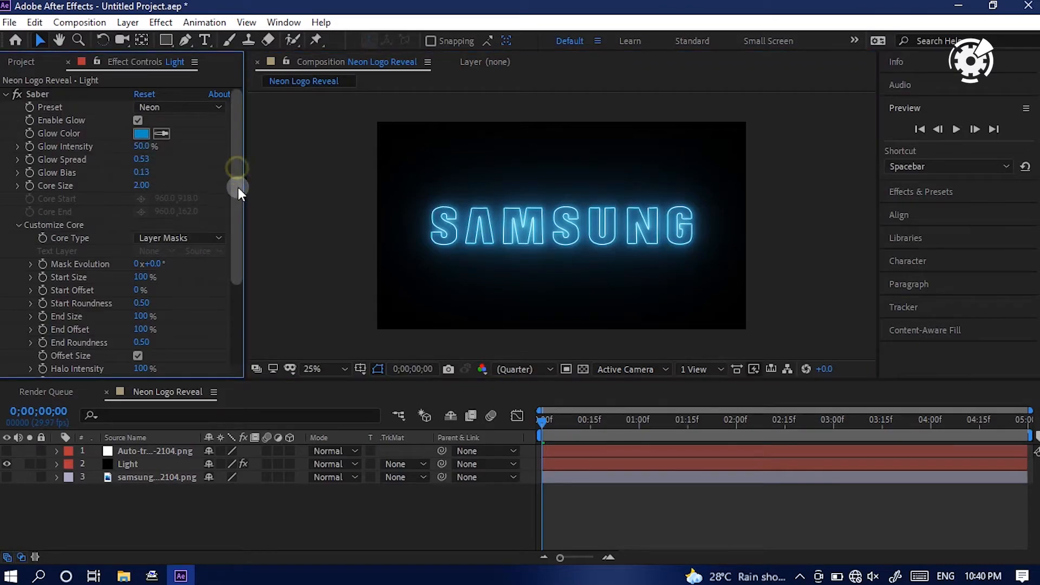
Step: Keyframe Start Offset at 3s for the draw-on and preview the animation
scroll("down", 3)
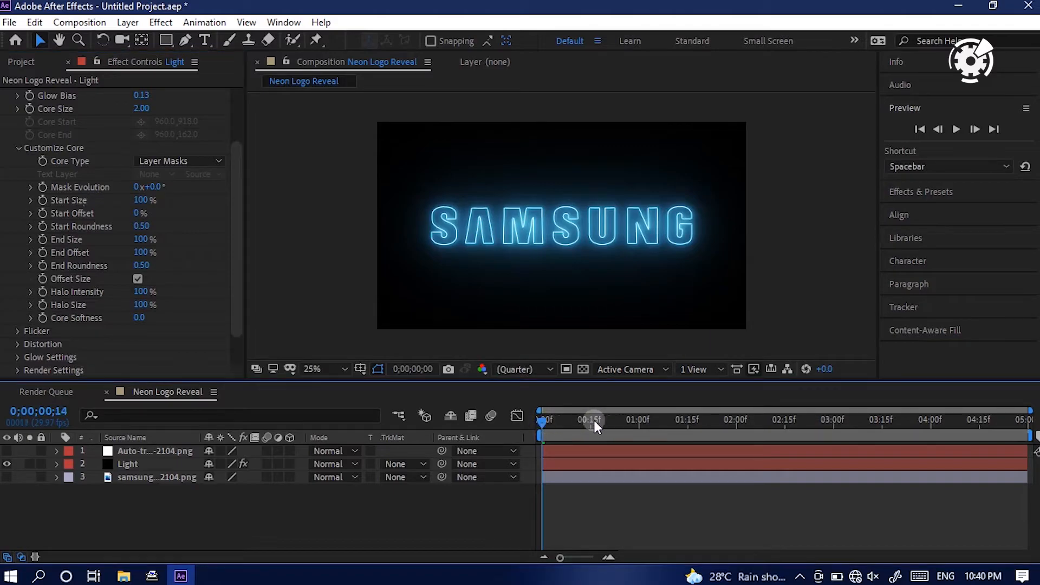
left_click_drag(591, 421, 735, 420)
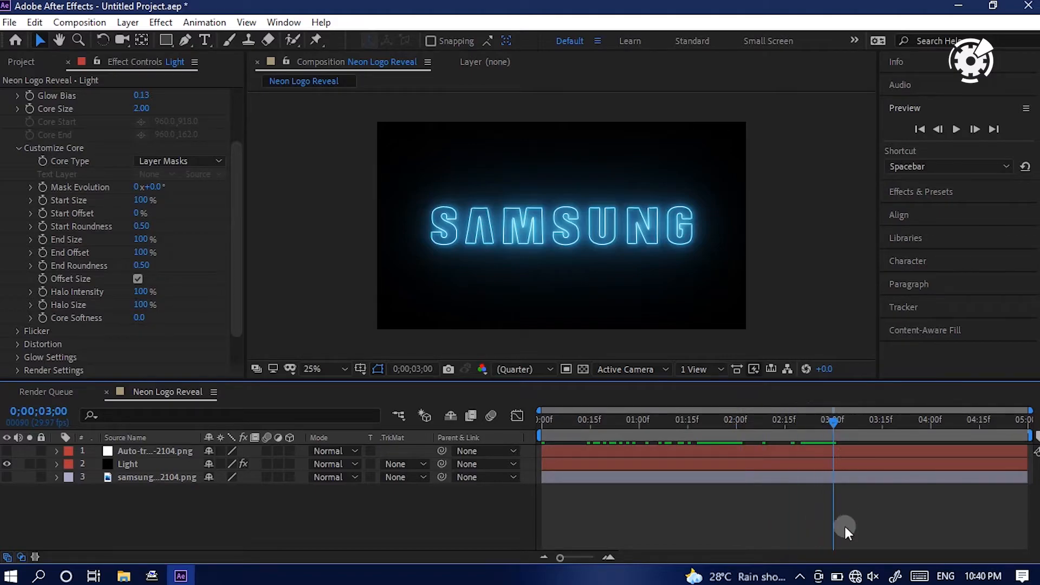
mouse_move(143, 199)
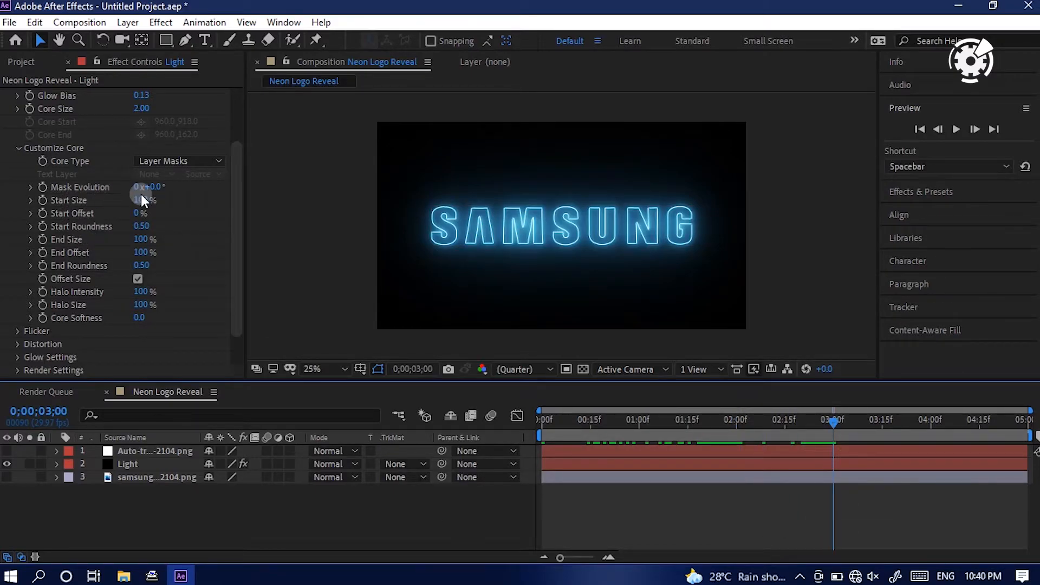
left_click(143, 200)
type("100")
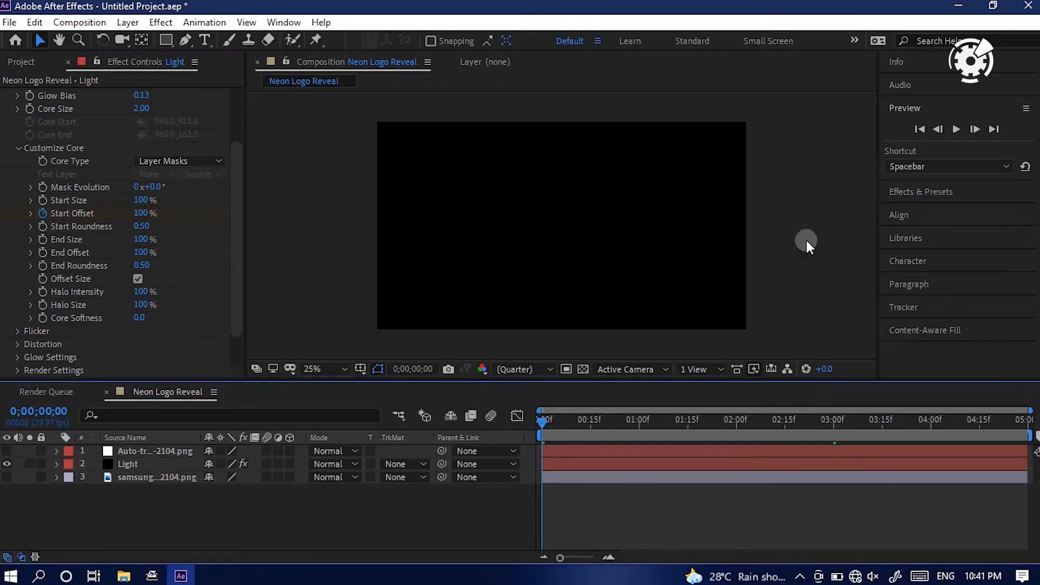
left_click(955, 129)
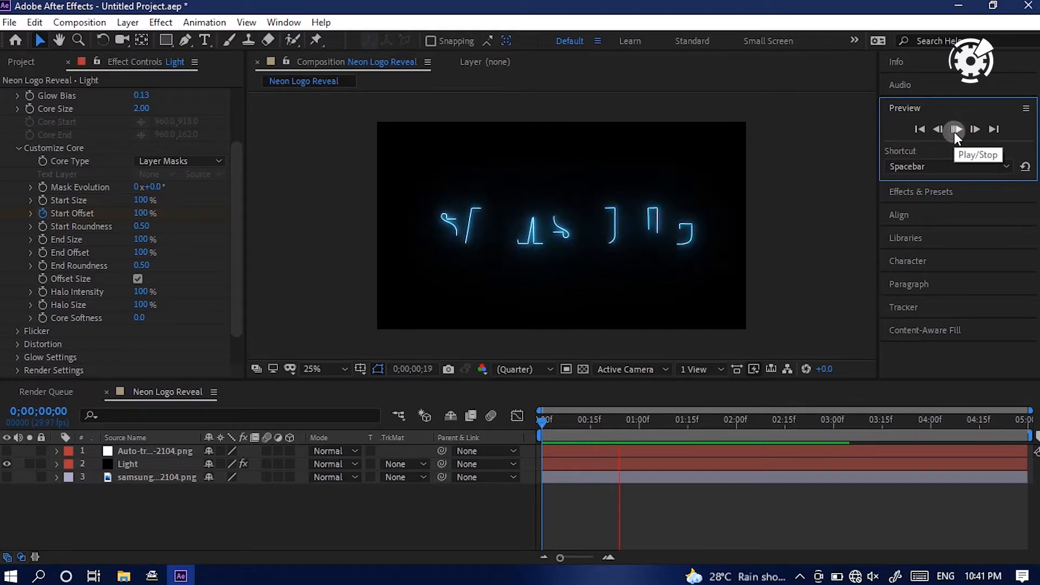
left_click(955, 129)
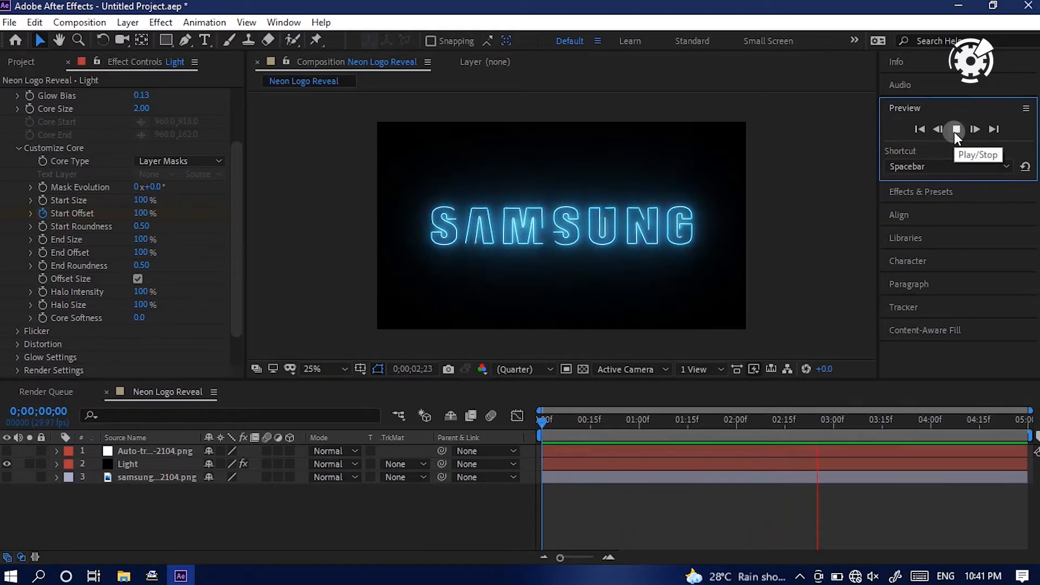
left_click(955, 129)
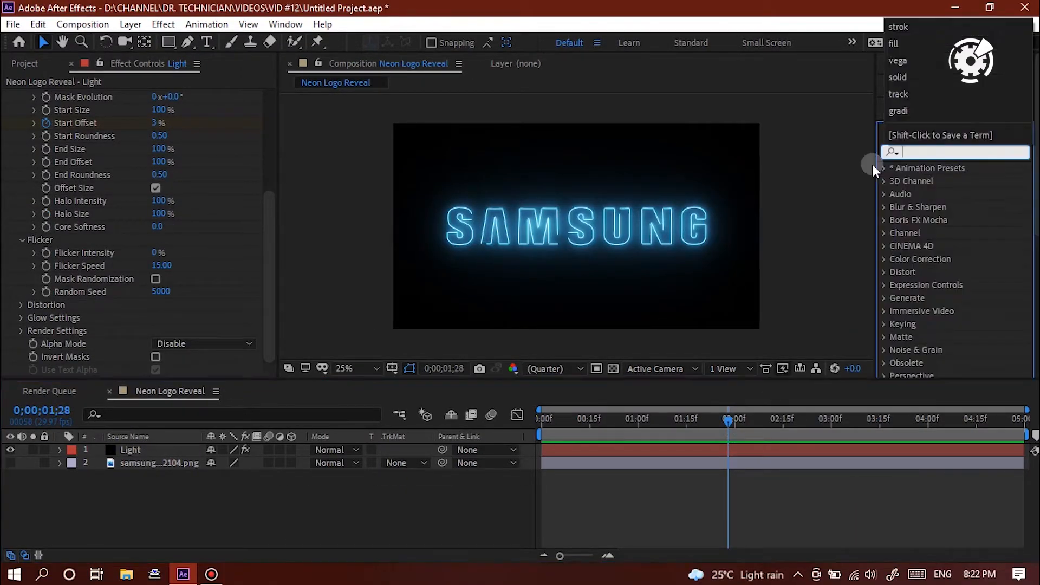
Step: Add a Stroke effect to the Light layer and thicken its brush size to 4
type("stroke")
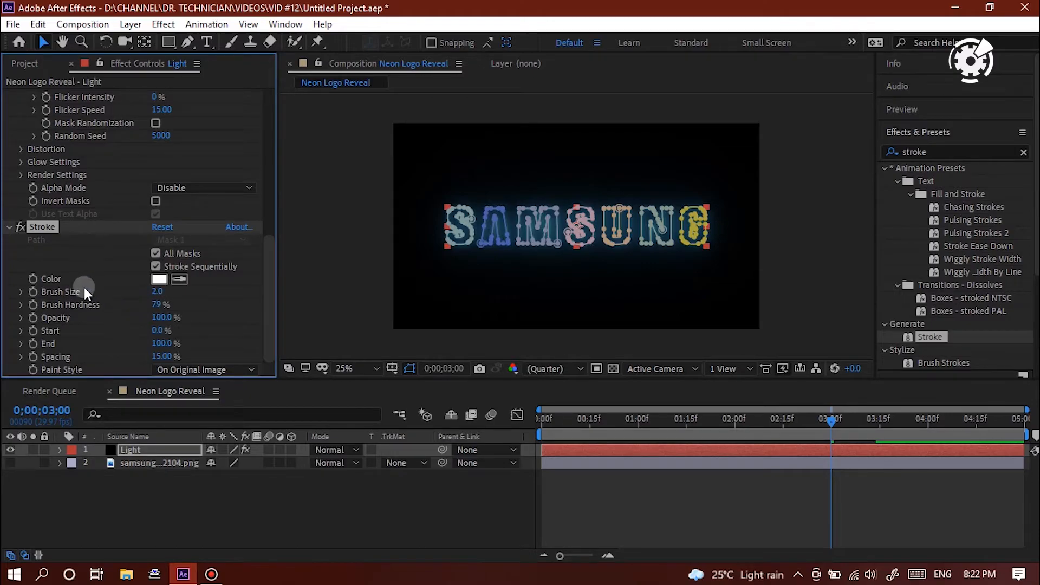
left_click_drag(157, 290, 178, 299)
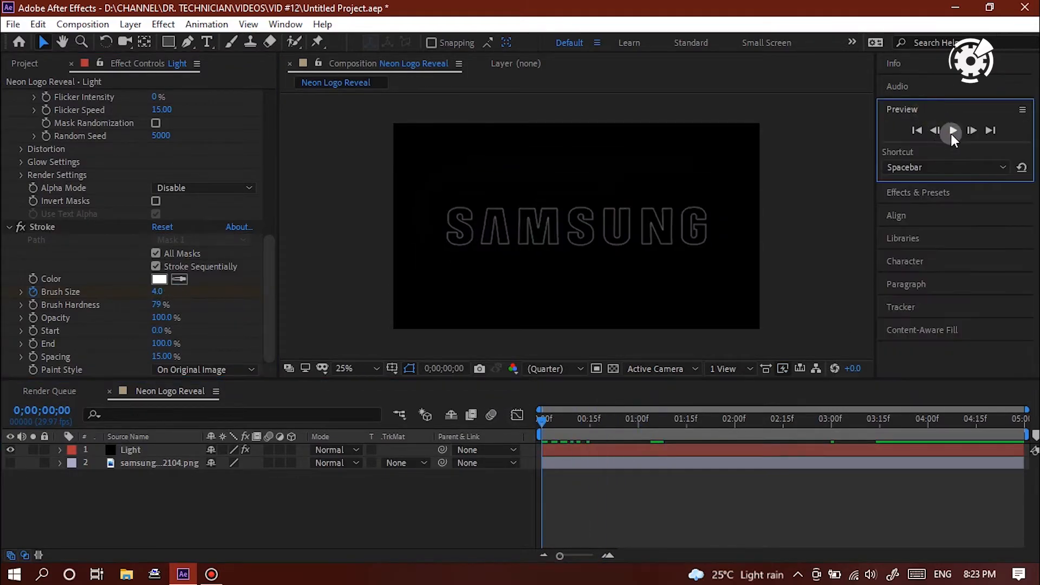
Step: Set Stroke brush hardness to 10% and opacity to 50%, previewing the glow
left_click(952, 130)
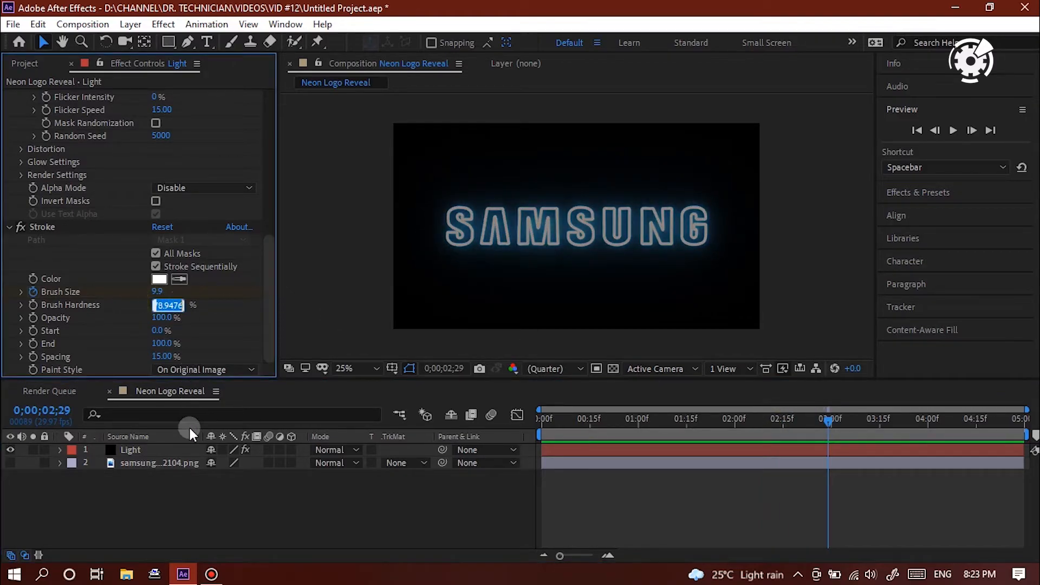
type("10")
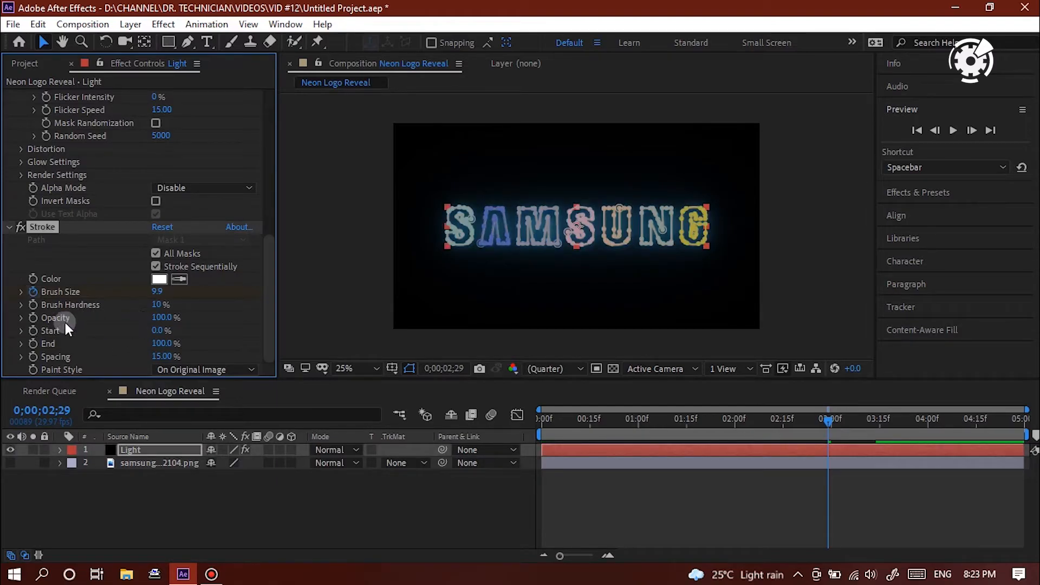
double_click(165, 318)
type("50")
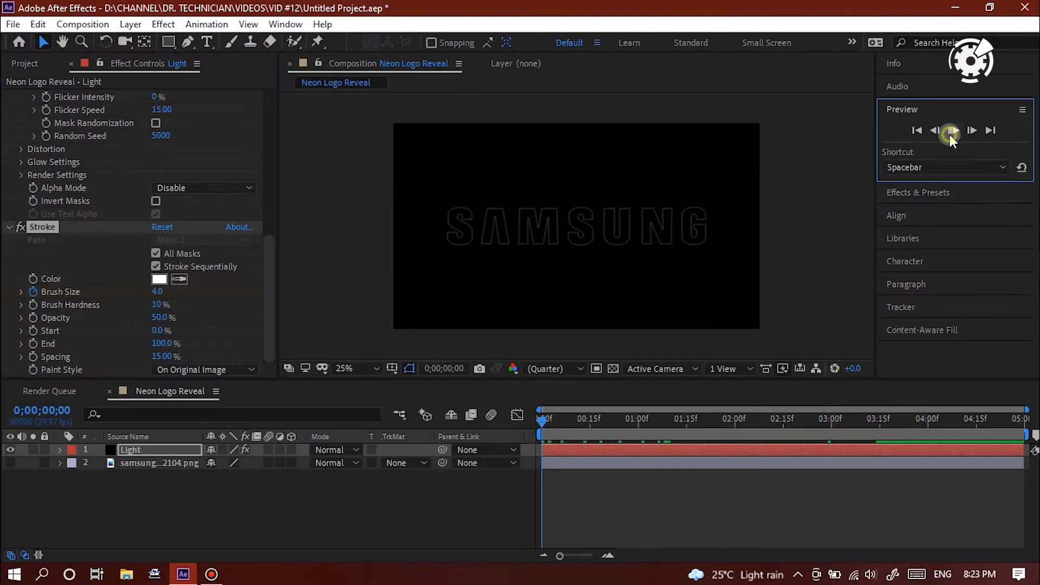
left_click(950, 131)
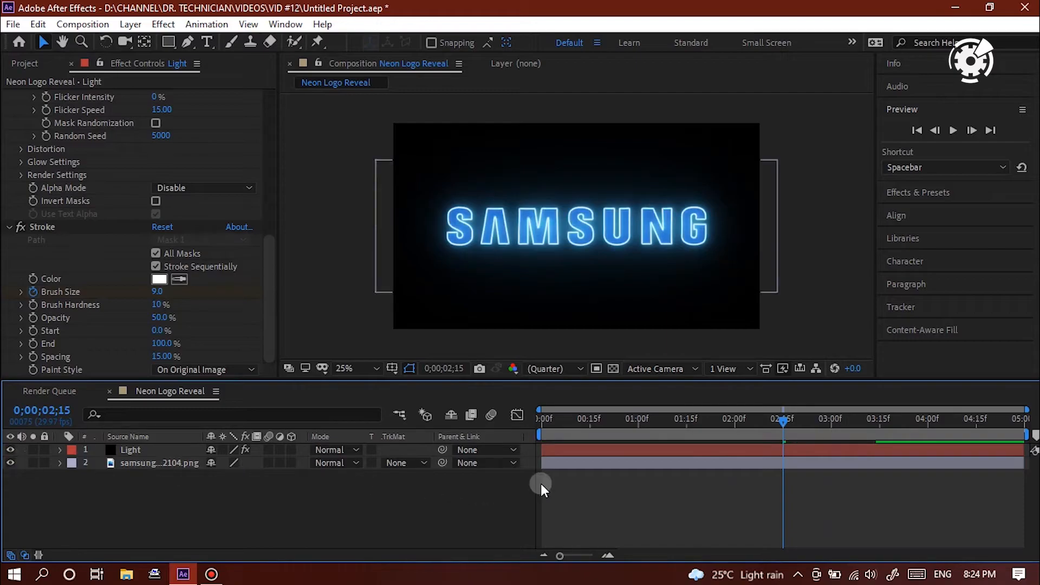
Step: Start the logo layer at 2:15 and keyframe its Opacity from 0% to 100% at 3:00, then preview
left_click(159, 463)
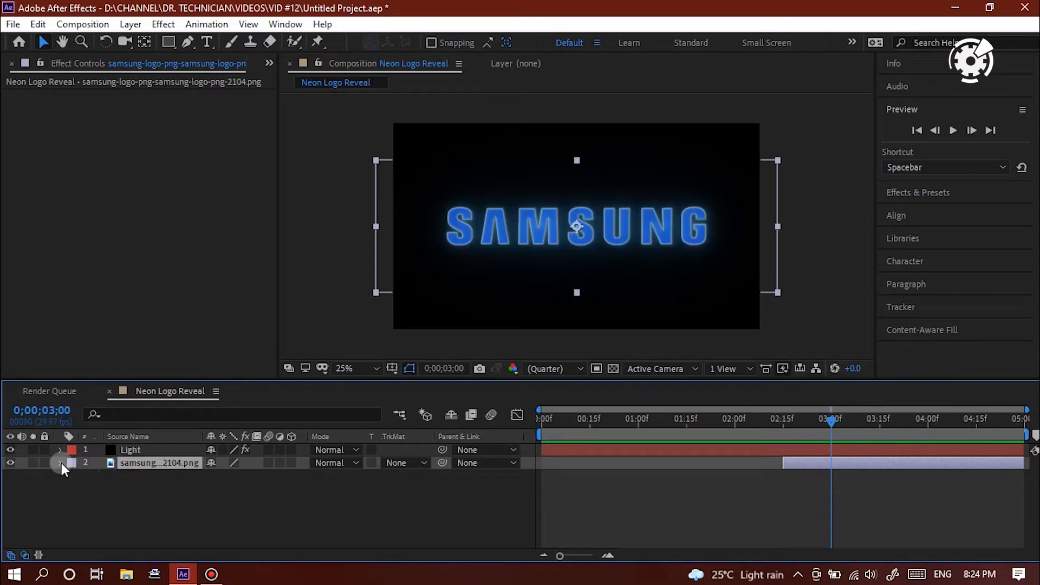
left_click(59, 462)
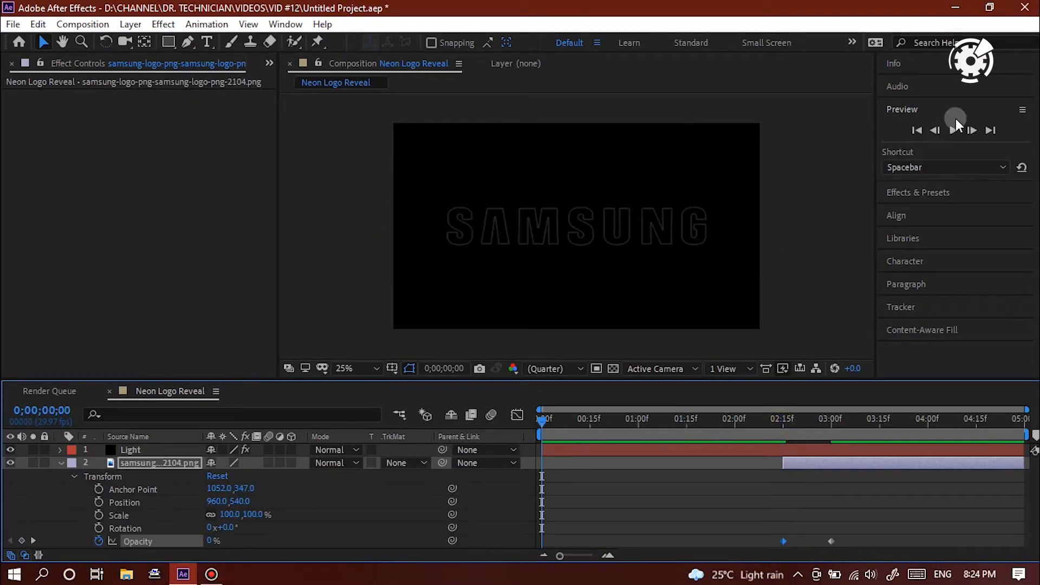
left_click(953, 130)
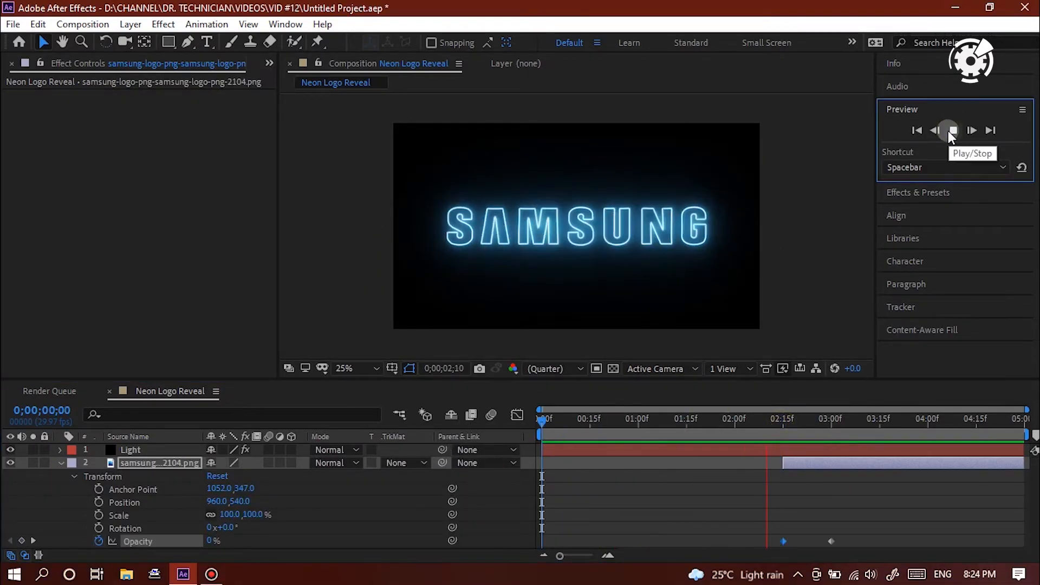
left_click(952, 130)
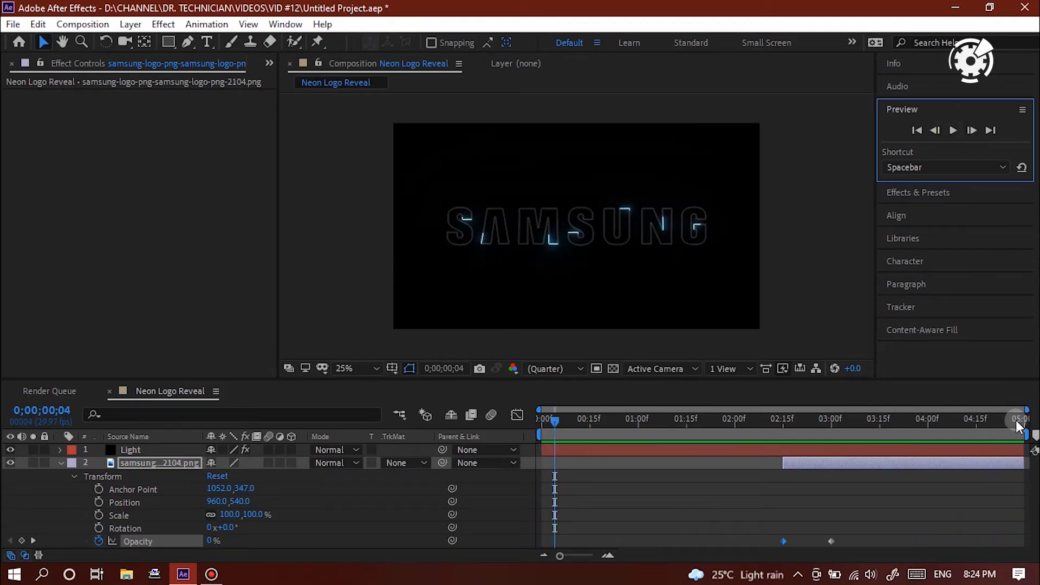
left_click(1012, 418)
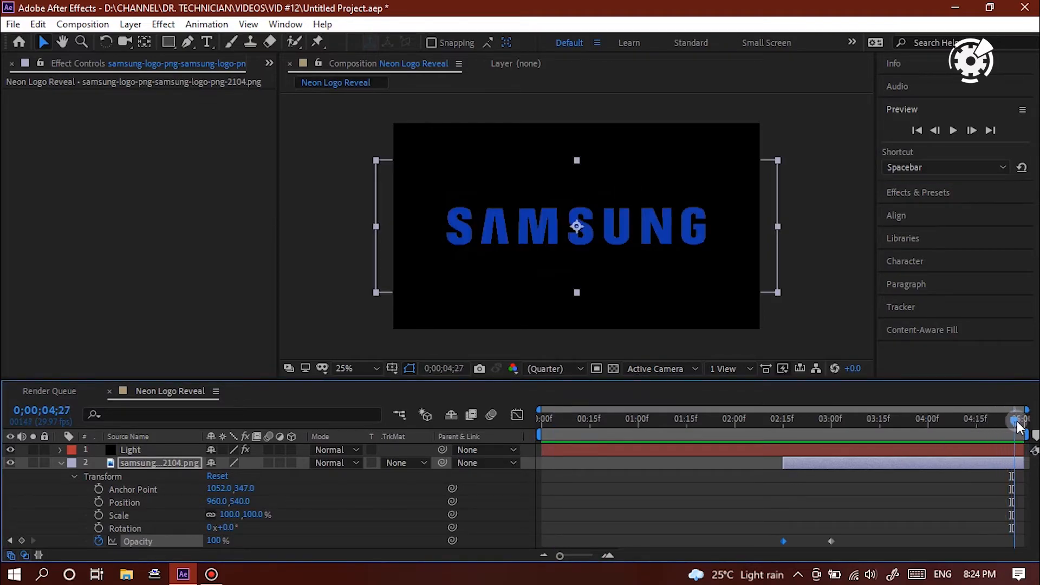
Step: Keyframe the logo's Opacity from 100% down to 0% on the last frame and preview the fade-out
left_click_drag(1015, 419, 974, 419)
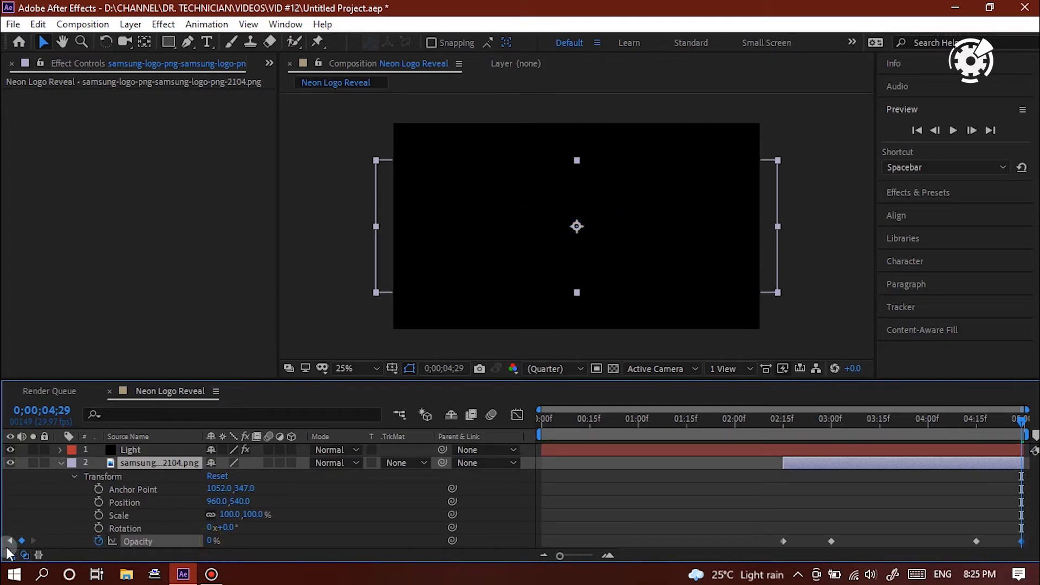
left_click(953, 130)
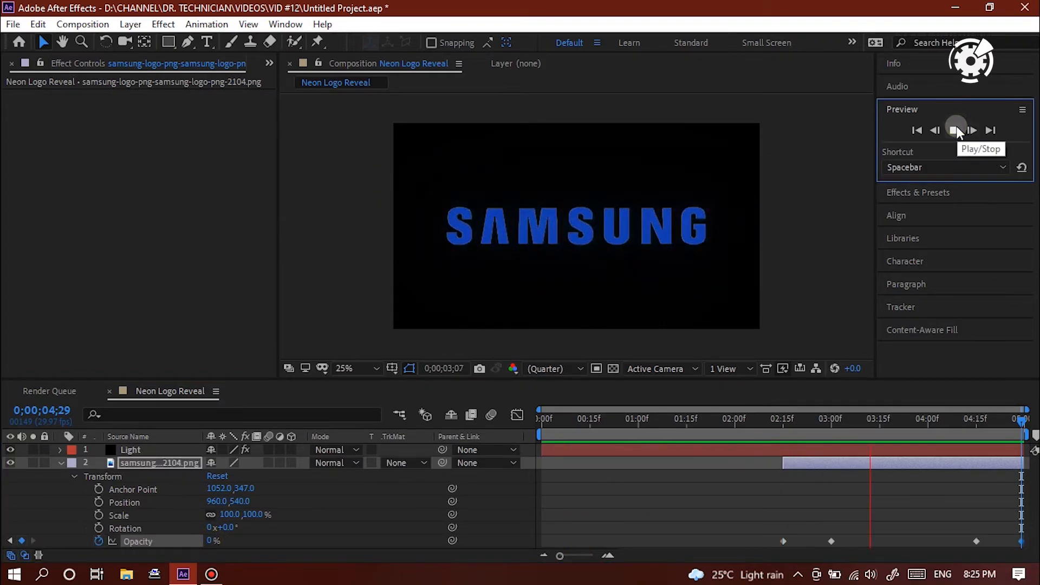
left_click(955, 129)
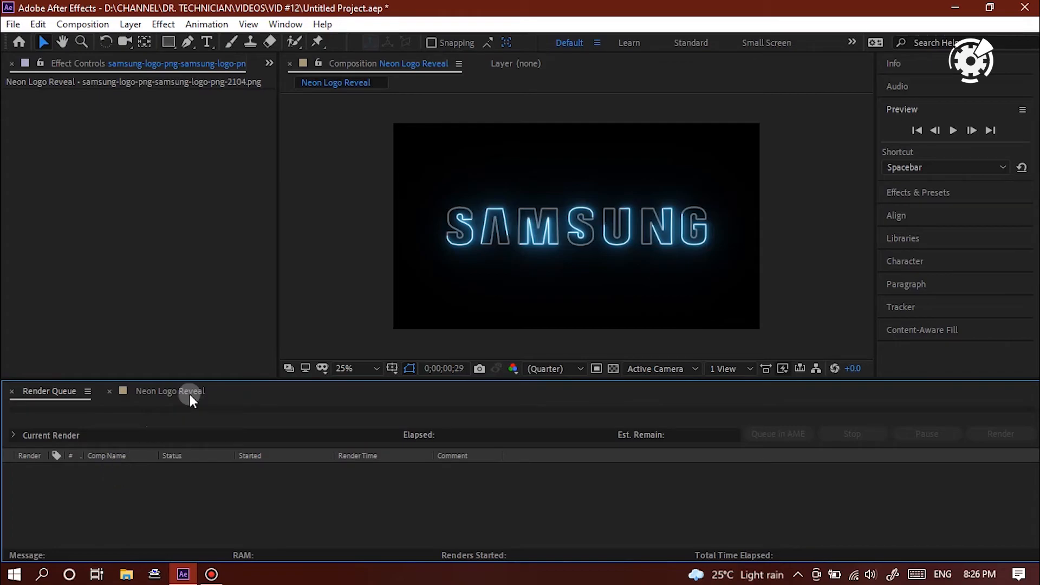
Step: Add the composition to the Render Queue with a Lossless QuickTime output module
left_click(83, 24)
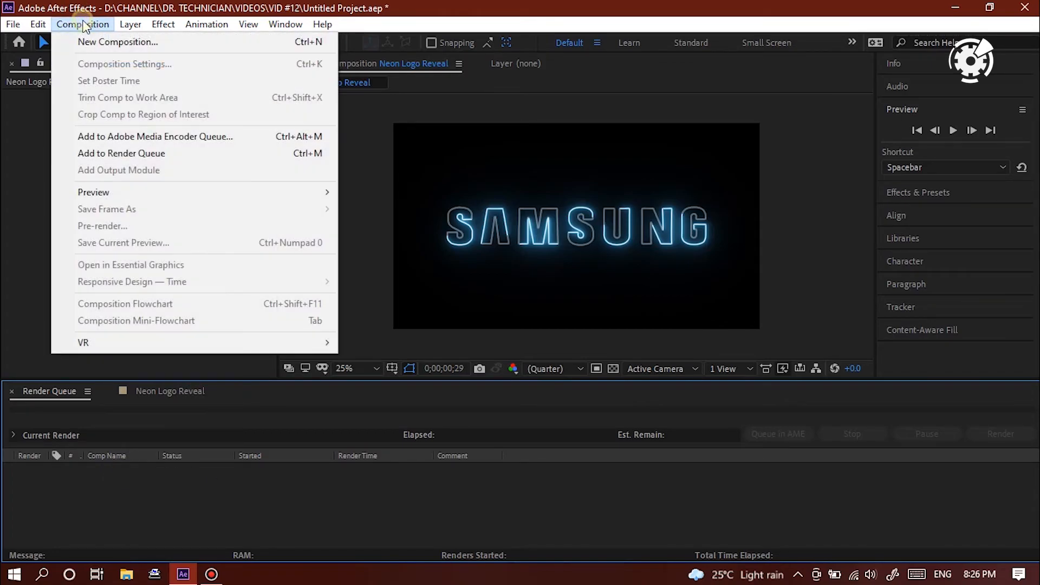
left_click(122, 153)
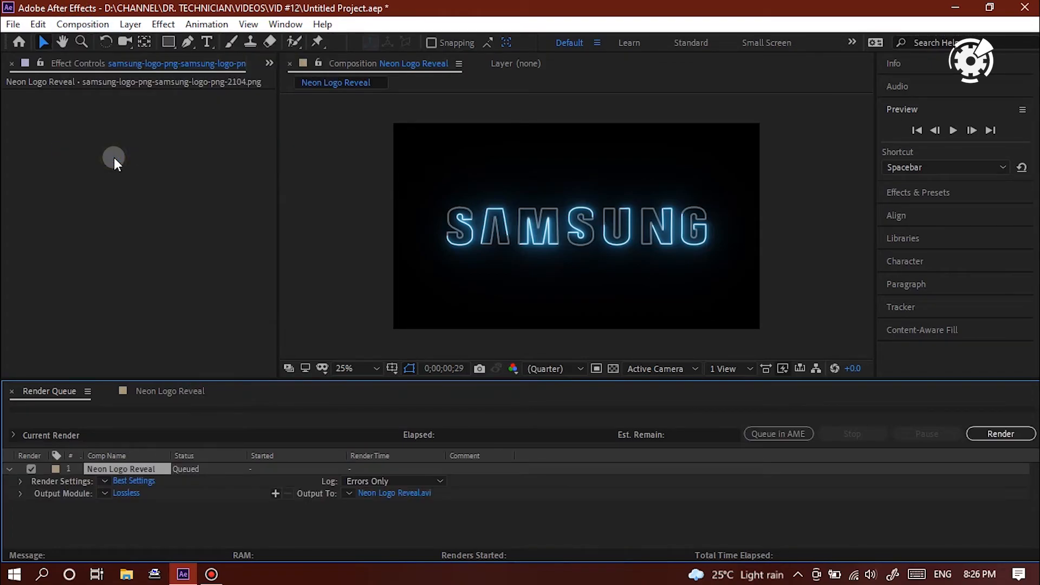
left_click(125, 493)
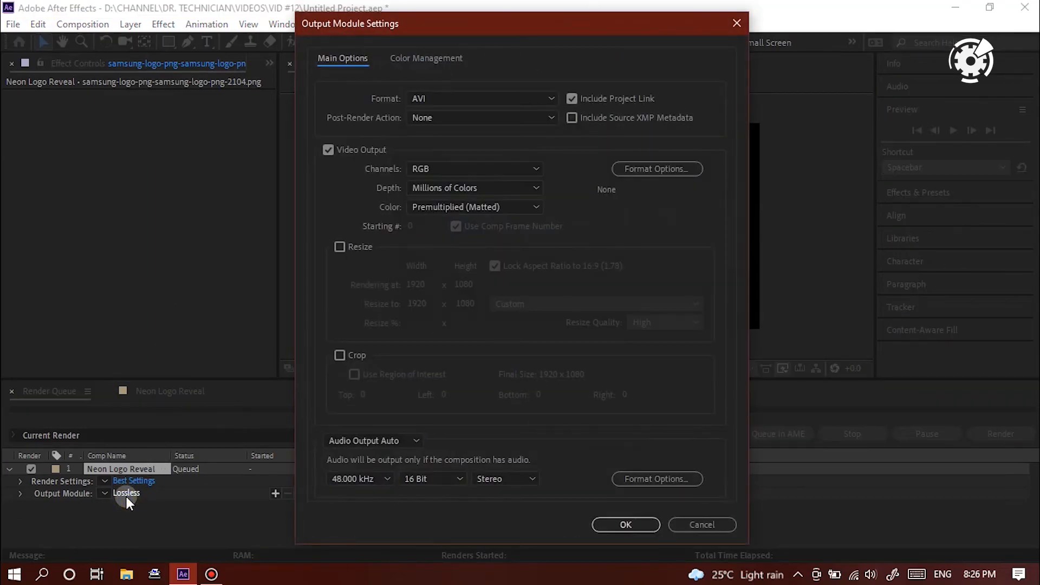
left_click(480, 99)
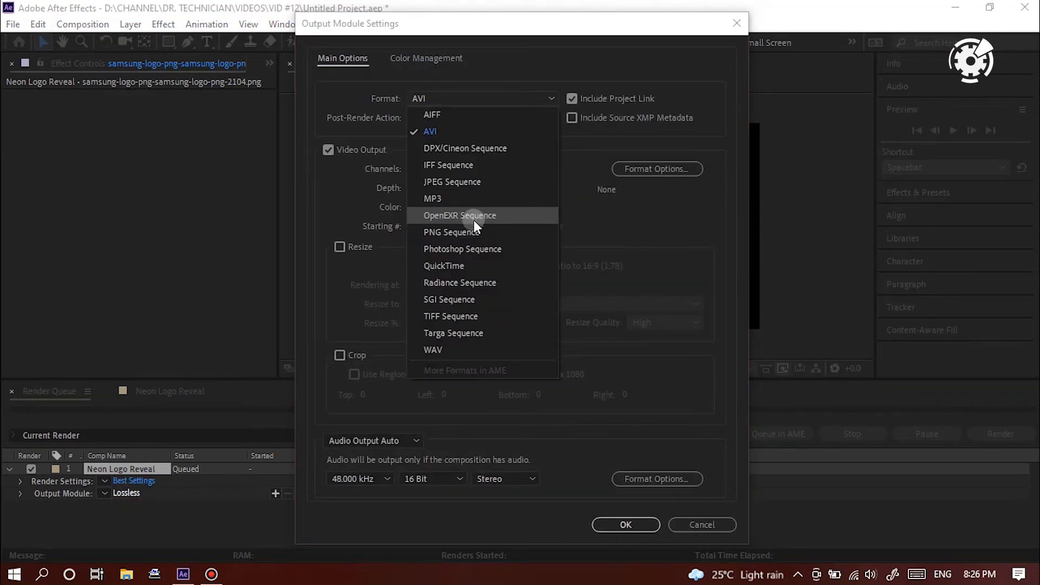
left_click(443, 265)
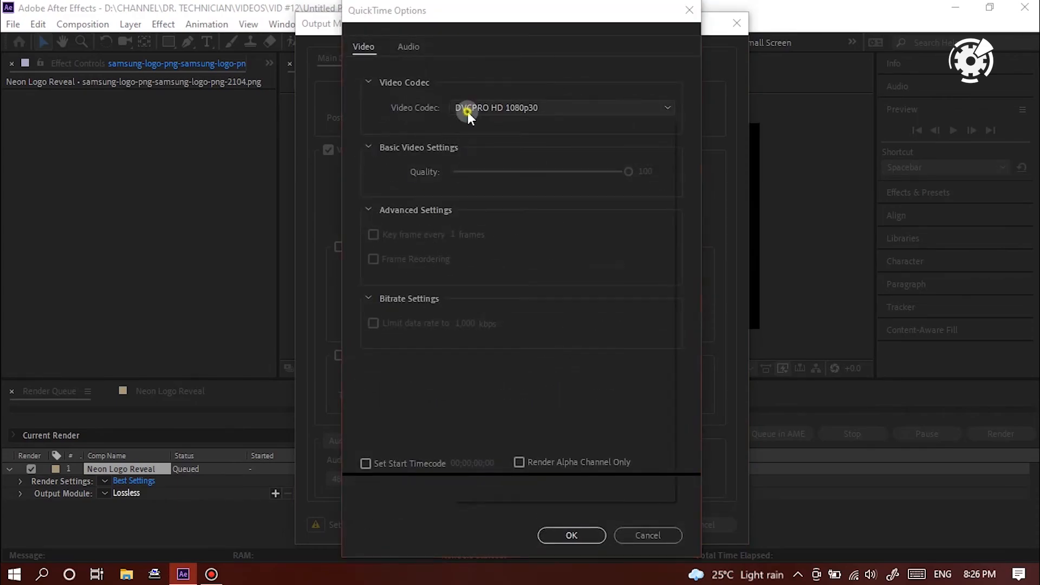
left_click(571, 535)
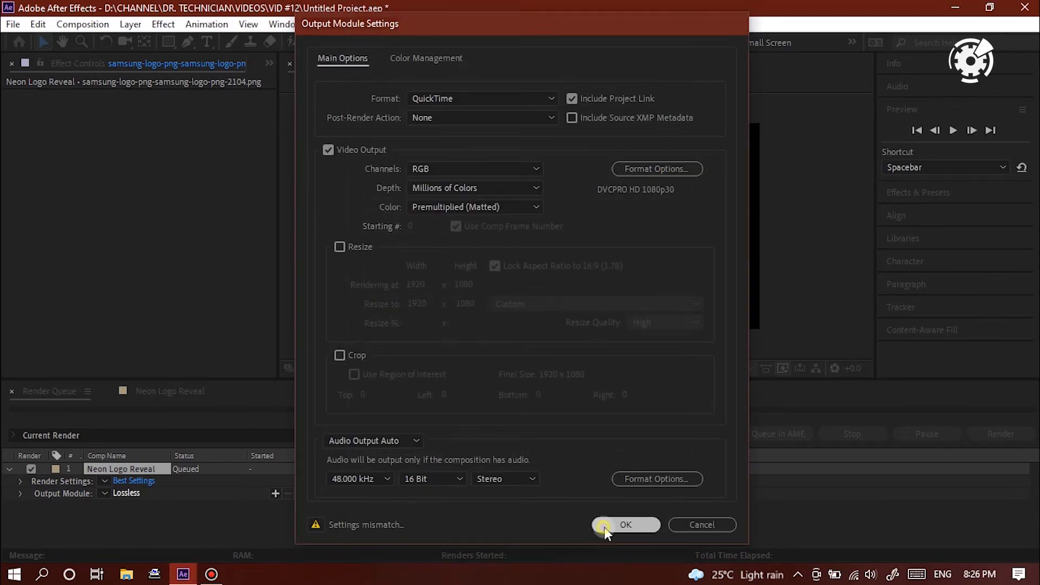
left_click(624, 524)
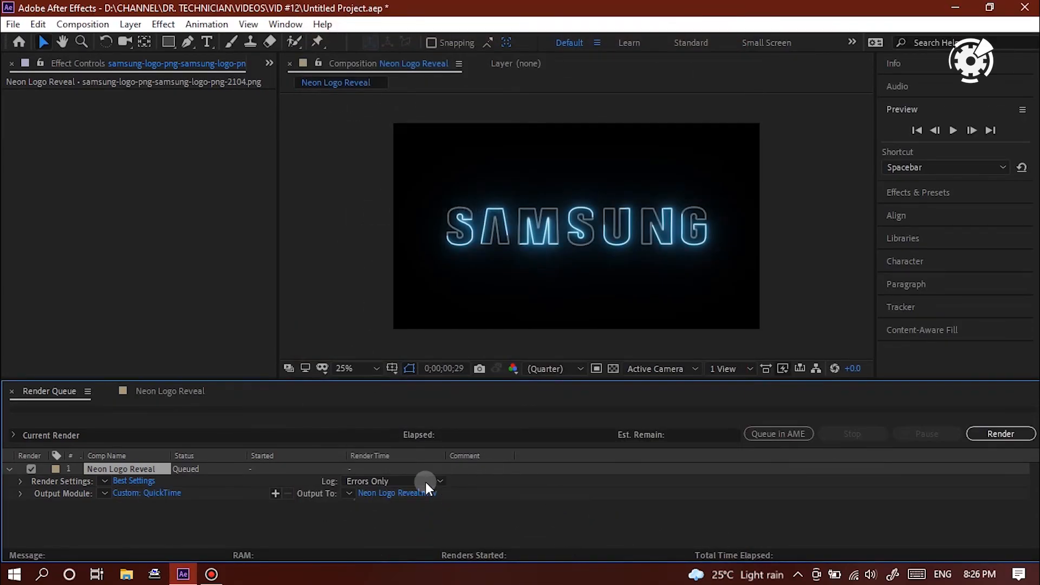
Step: Save the output as Neon Logo Reveal.mov on the Desktop and start the render
left_click(398, 492)
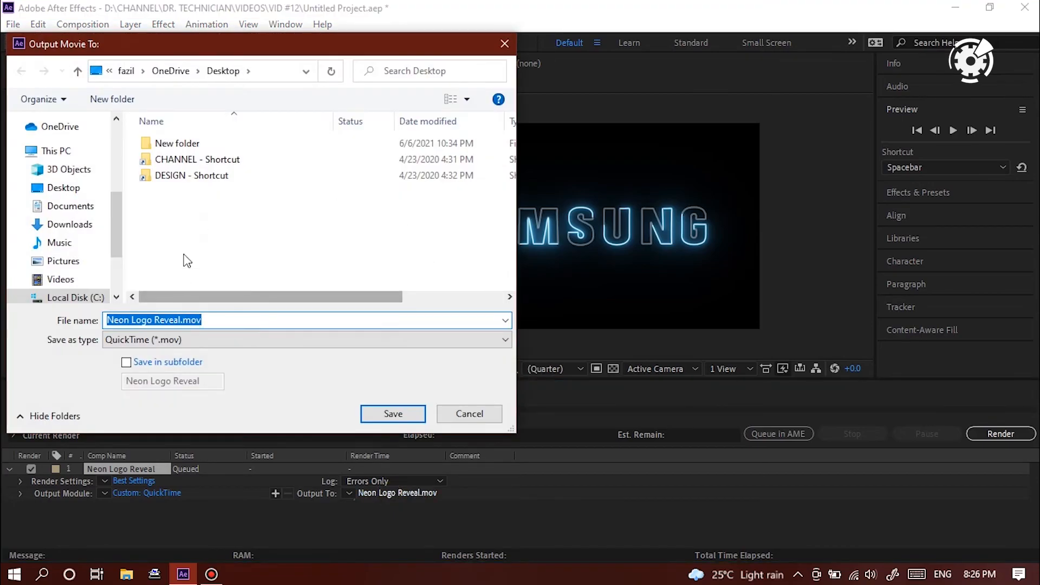
left_click(392, 413)
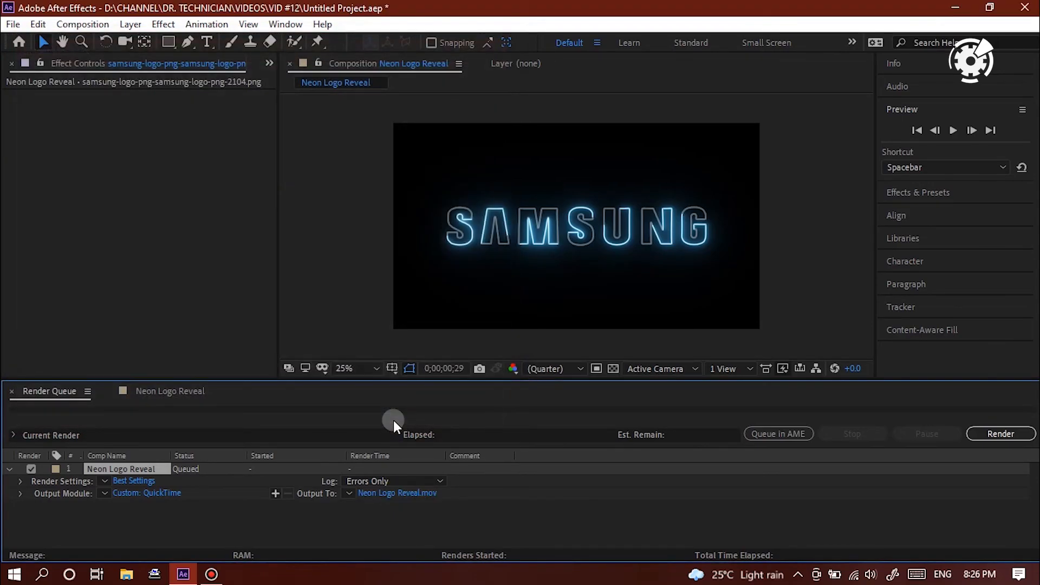
left_click(999, 433)
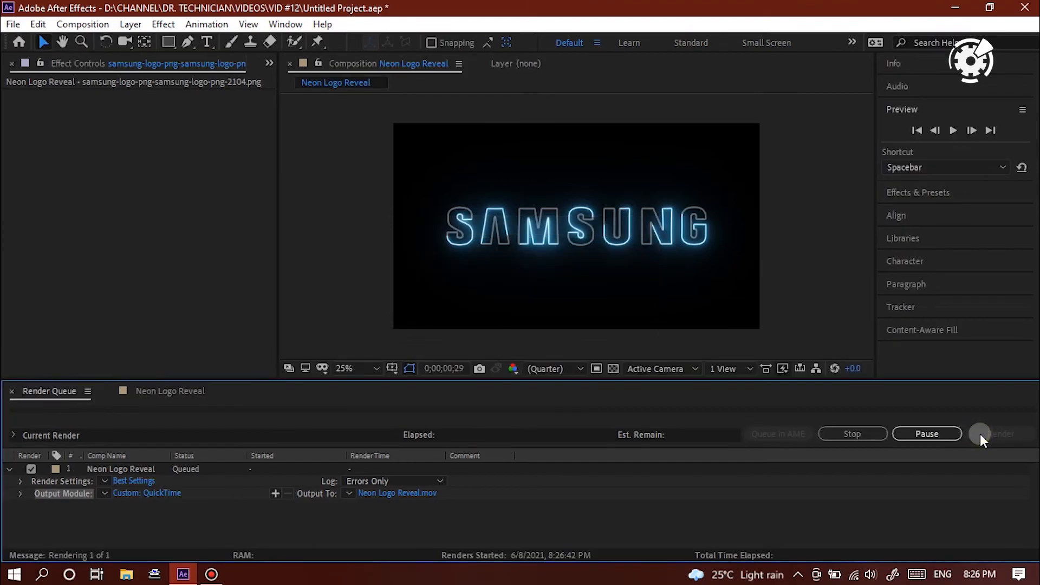